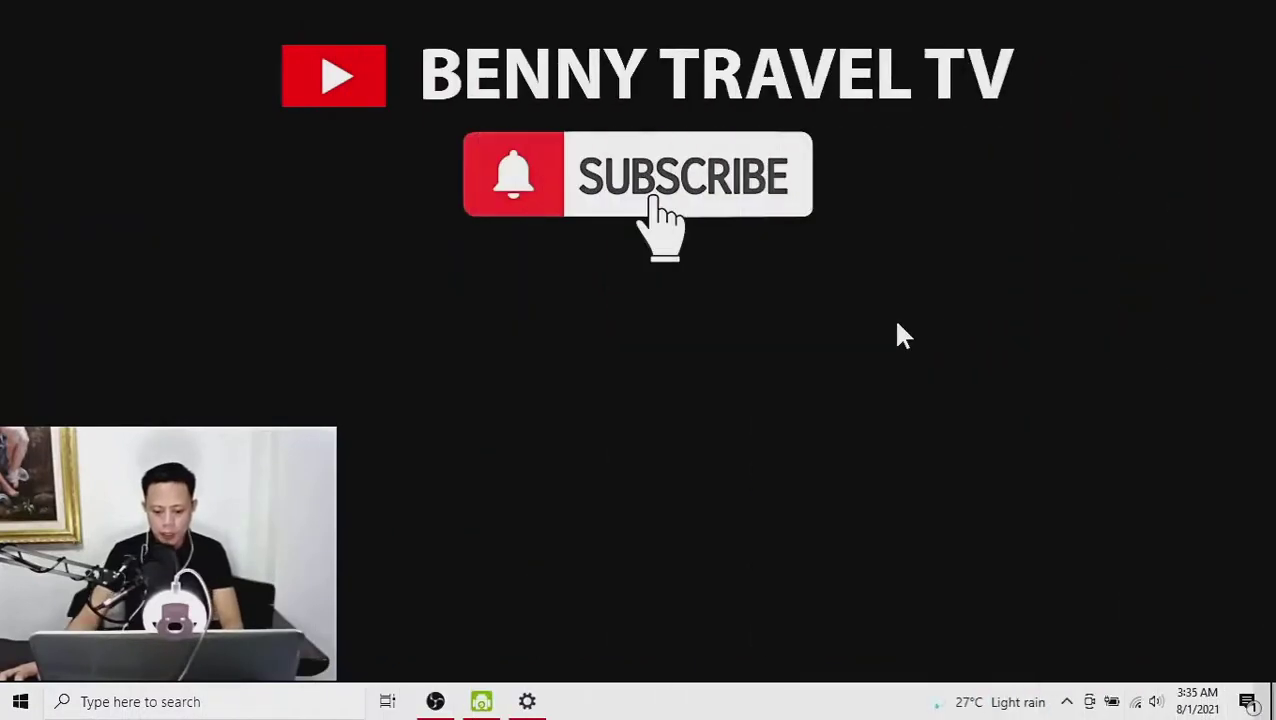
Step: Bring the recording OBS Studio window to the front from the taskbar
{"action": "left_click", "coordinate": [662, 190]}
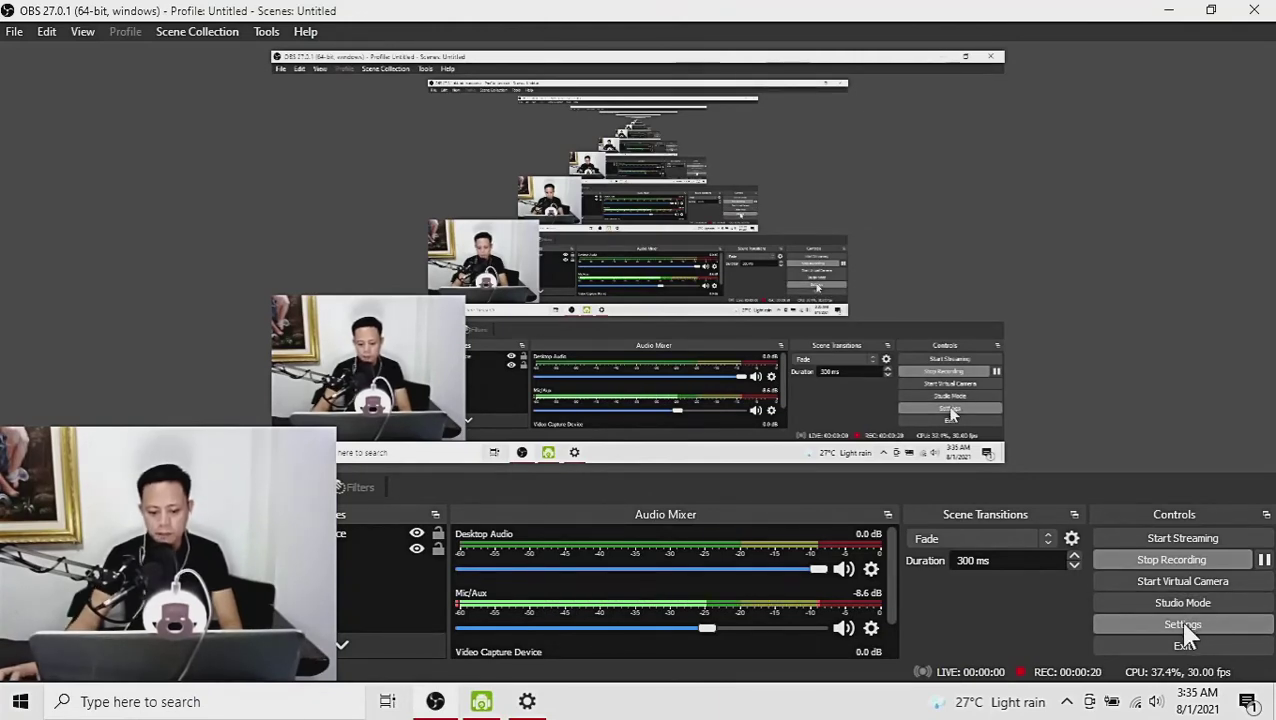
Step: Open OBS Studio Settings from the Controls dock, landing on General
{"action": "left_click", "coordinate": [1182, 623]}
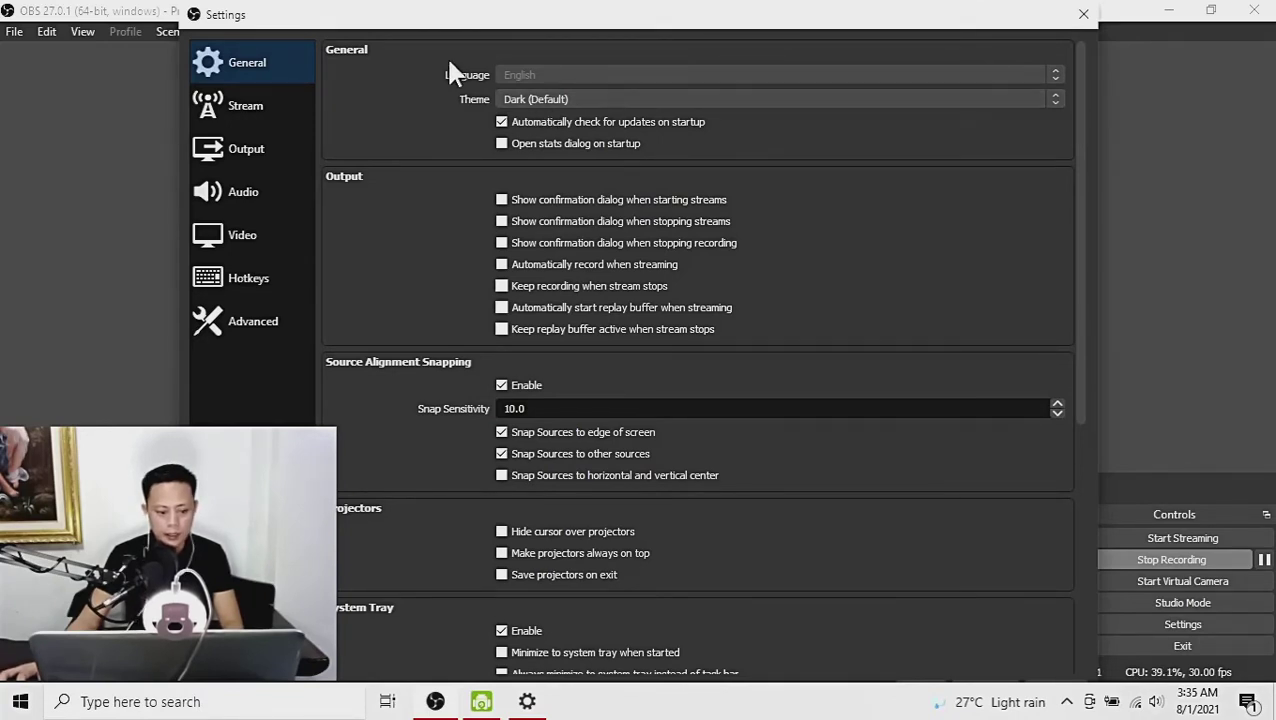
{"action": "mouse_move", "coordinate": [385, 111]}
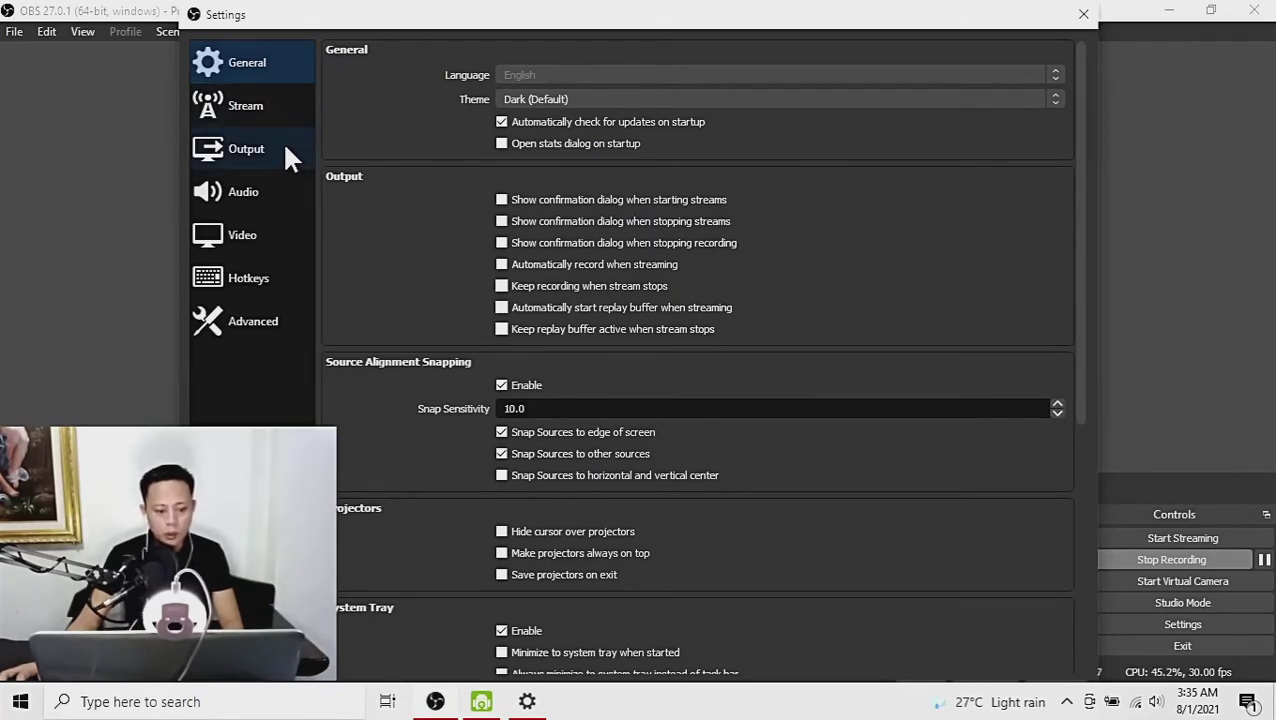
Step: Show the Output page with Advanced mode and 2500 Kbps streaming encoder
{"action": "left_click", "coordinate": [246, 148]}
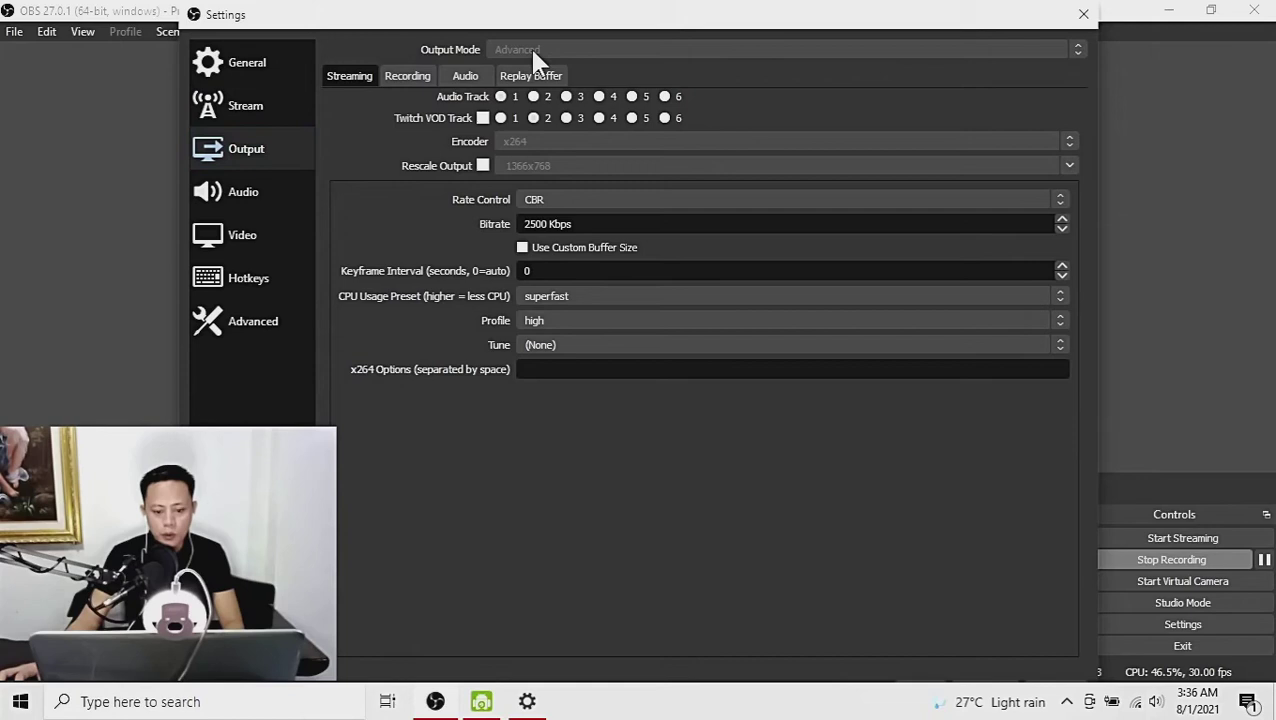
{"action": "mouse_move", "coordinate": [445, 62]}
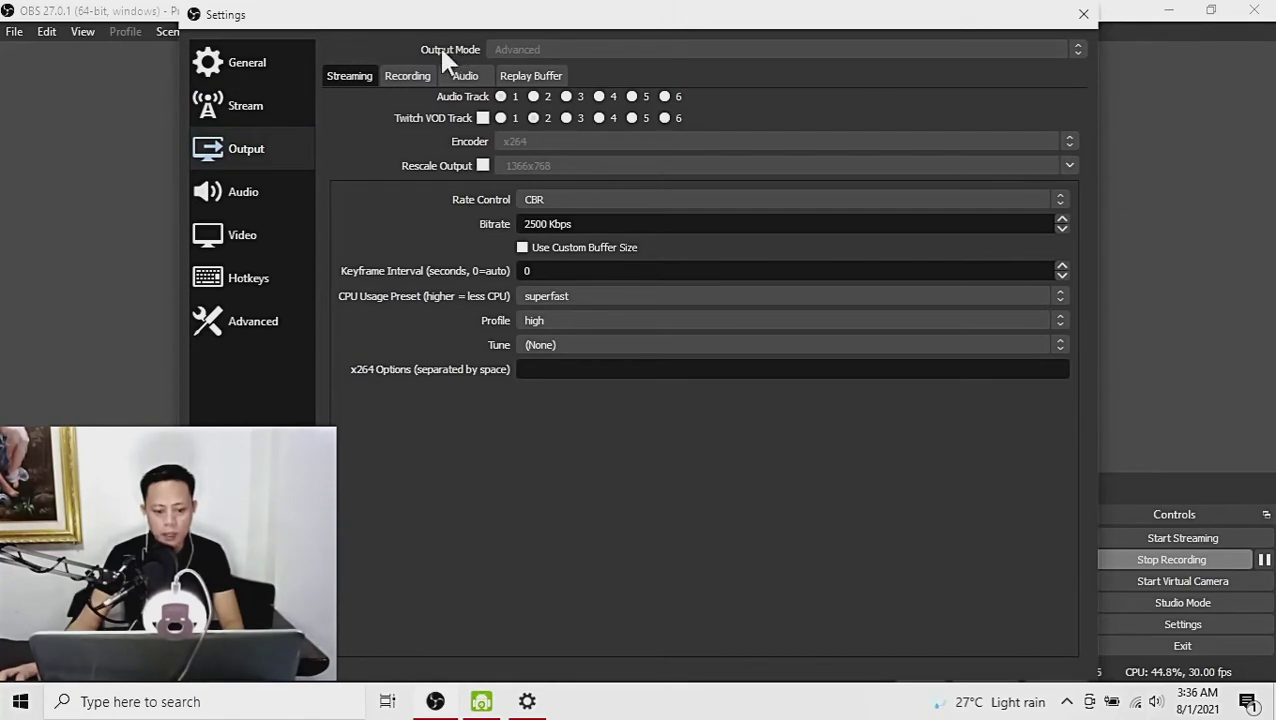
{"action": "mouse_move", "coordinate": [522, 54]}
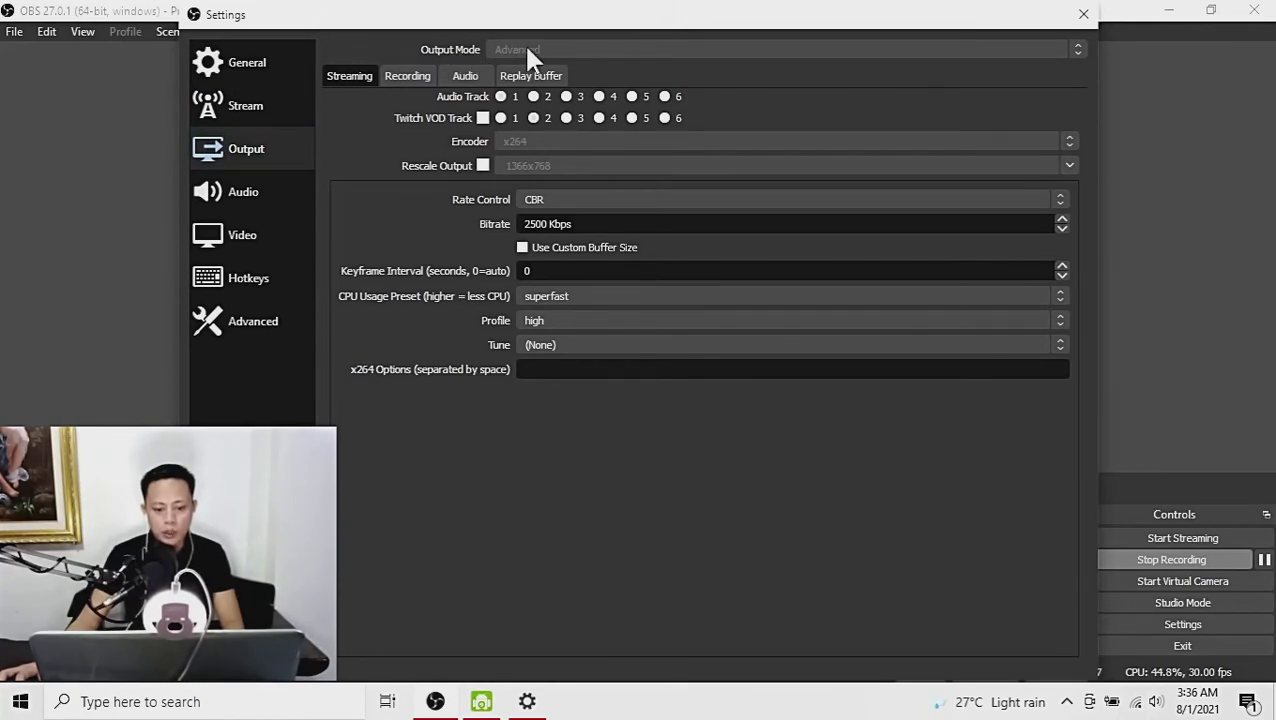
{"action": "mouse_move", "coordinate": [558, 85]}
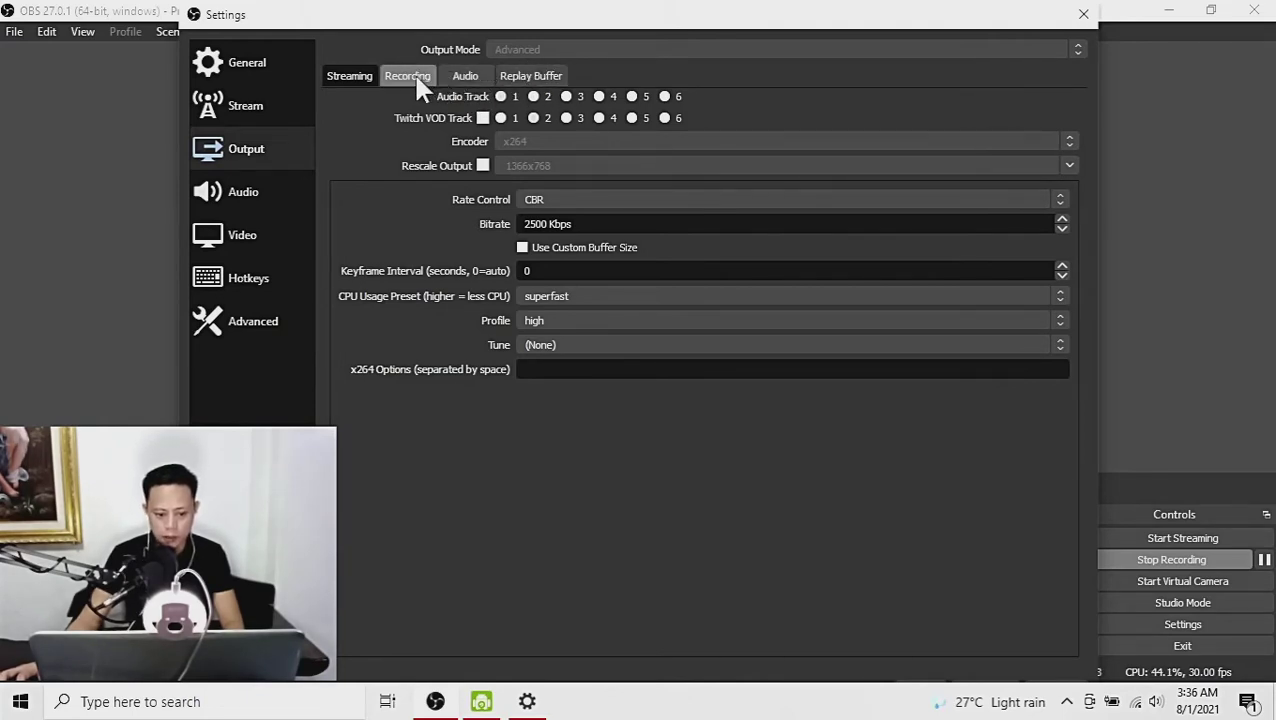
Step: Show the Recording tab: MP4 to Videos folder, x264, CBR at 2500 Kbps
{"action": "left_click", "coordinate": [407, 75]}
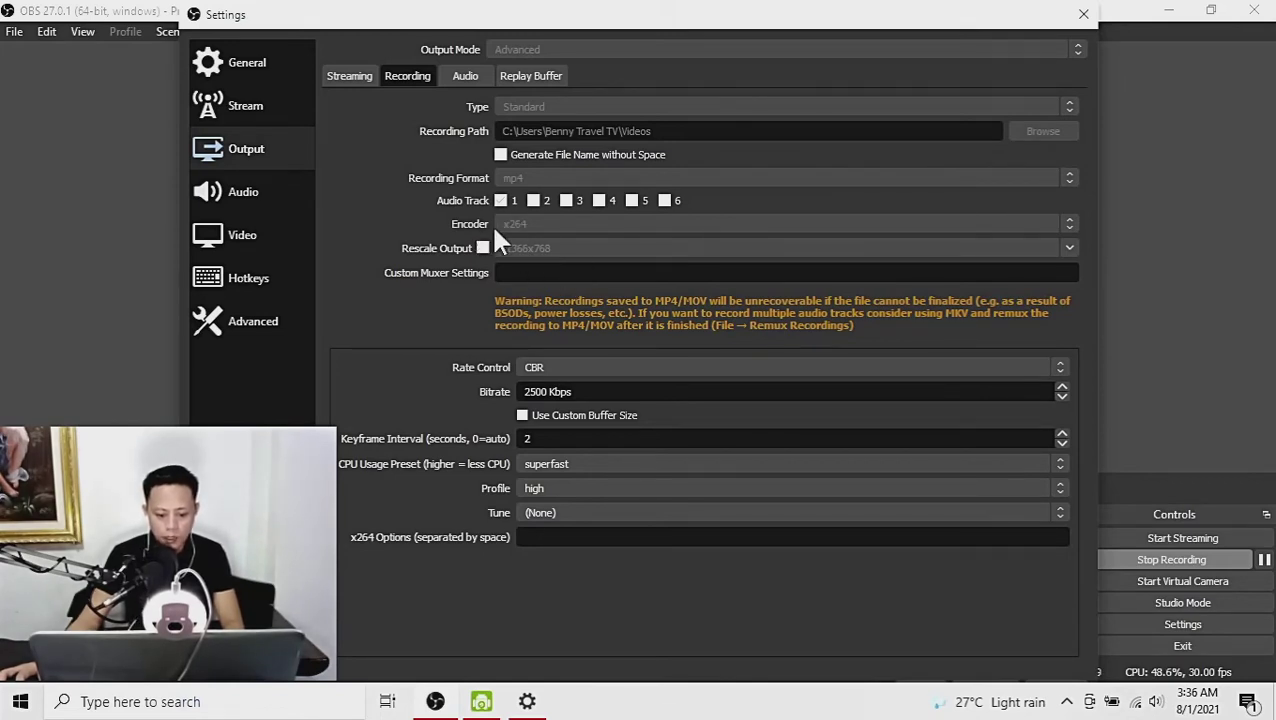
{"action": "mouse_move", "coordinate": [520, 240]}
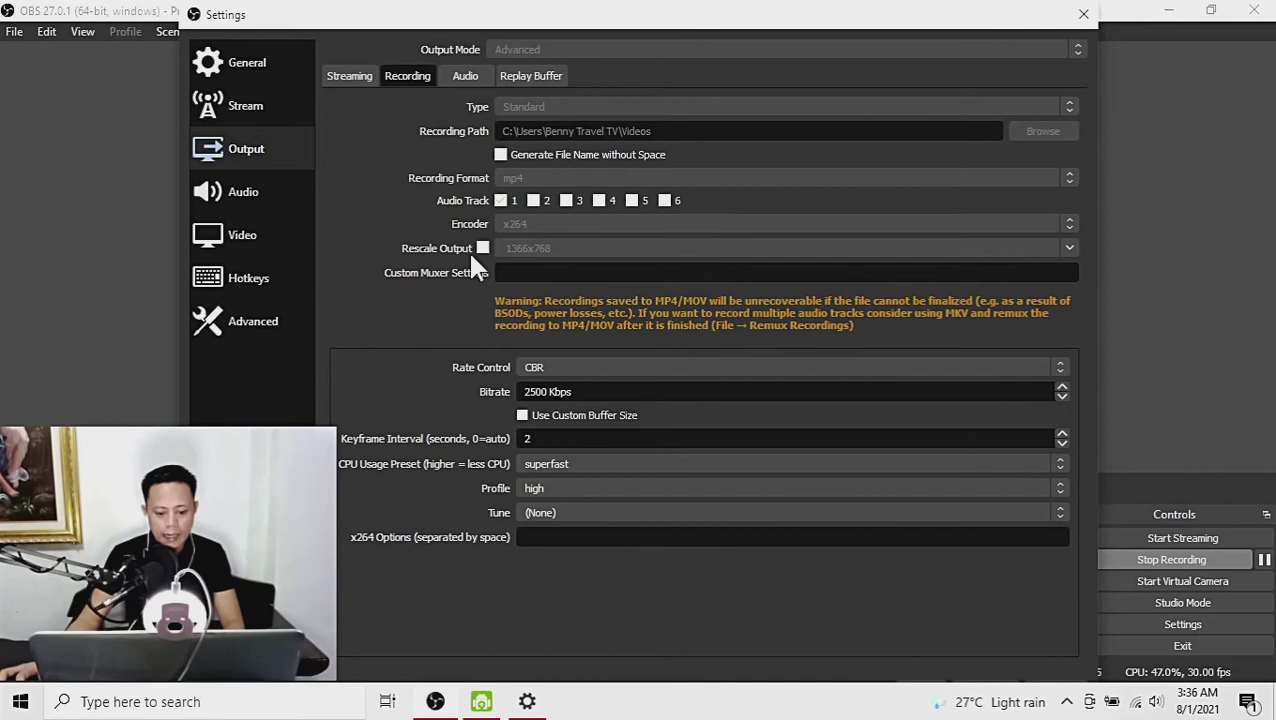
{"action": "mouse_move", "coordinate": [591, 323]}
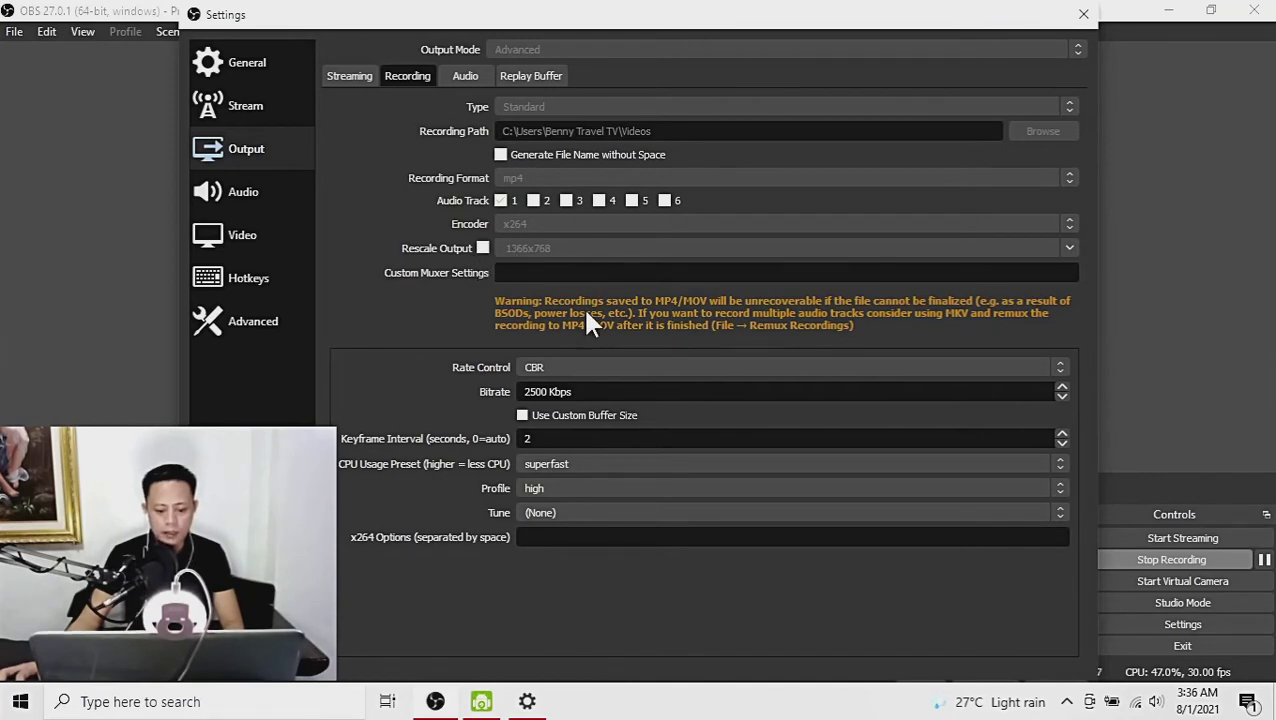
{"action": "mouse_move", "coordinate": [540, 287]}
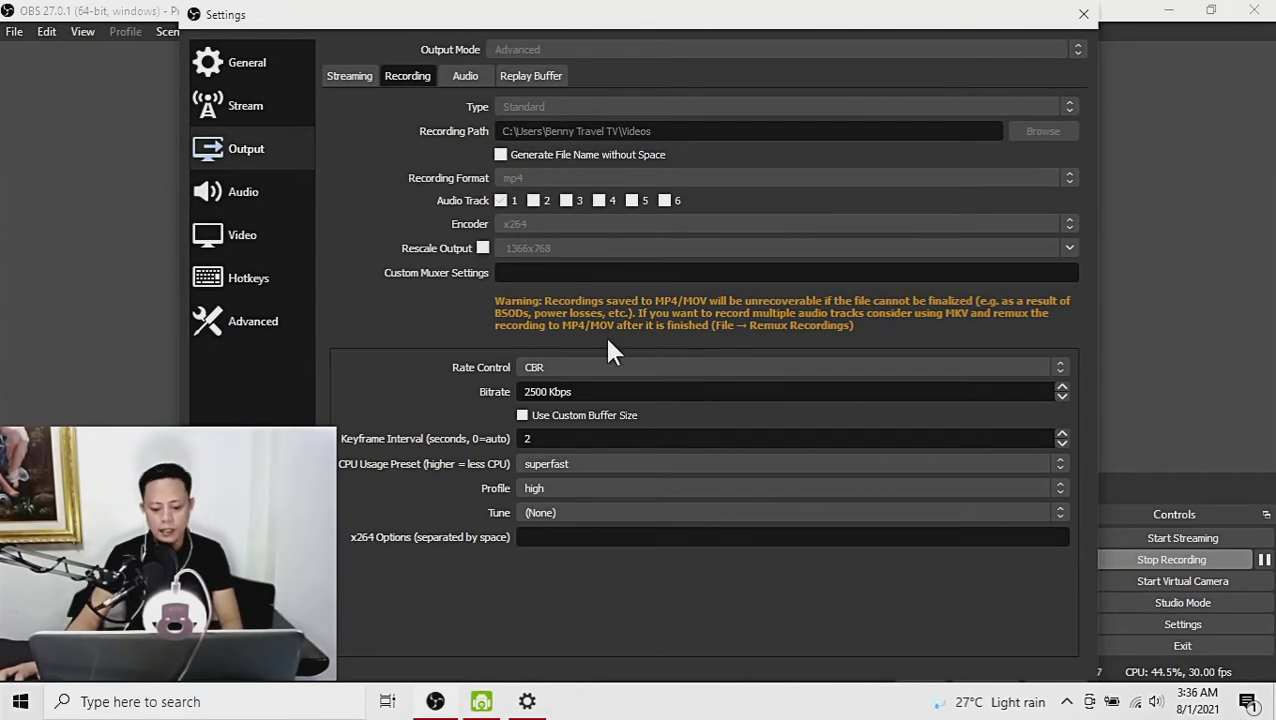
{"action": "mouse_move", "coordinate": [507, 381]}
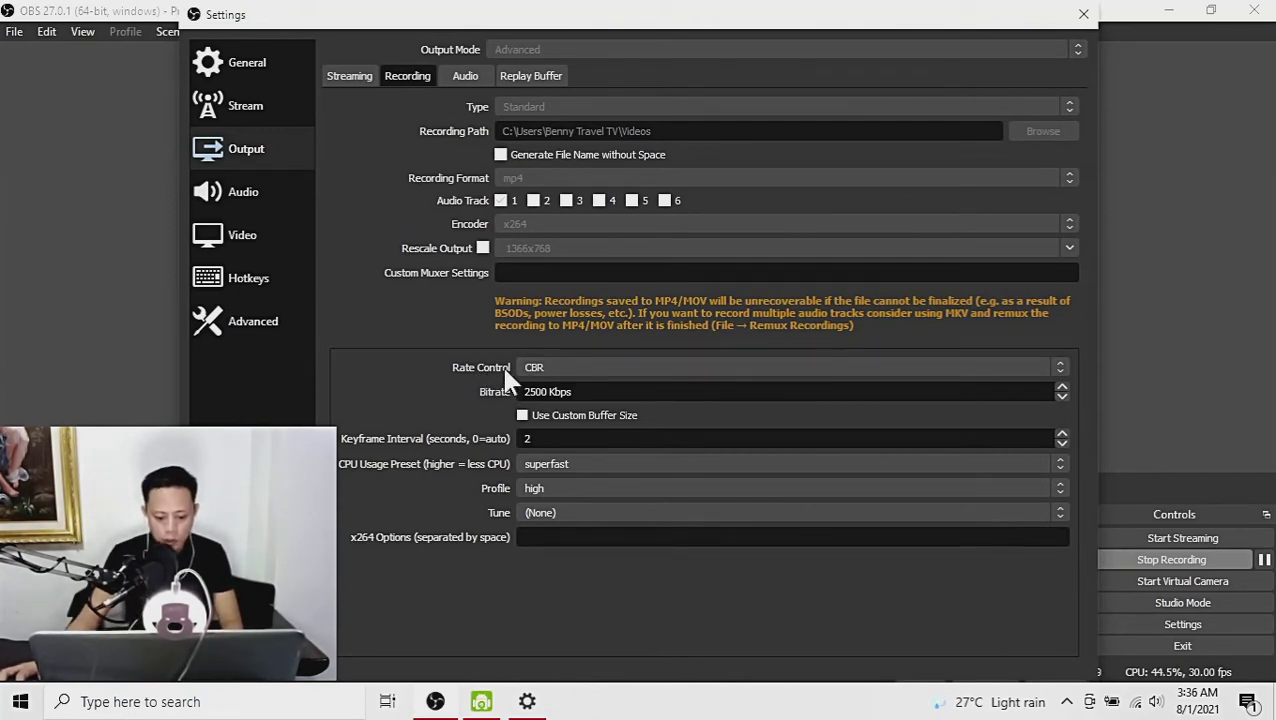
Step: Keep recording rate control at CBR and leave the tune set to None
{"action": "left_click", "coordinate": [790, 367]}
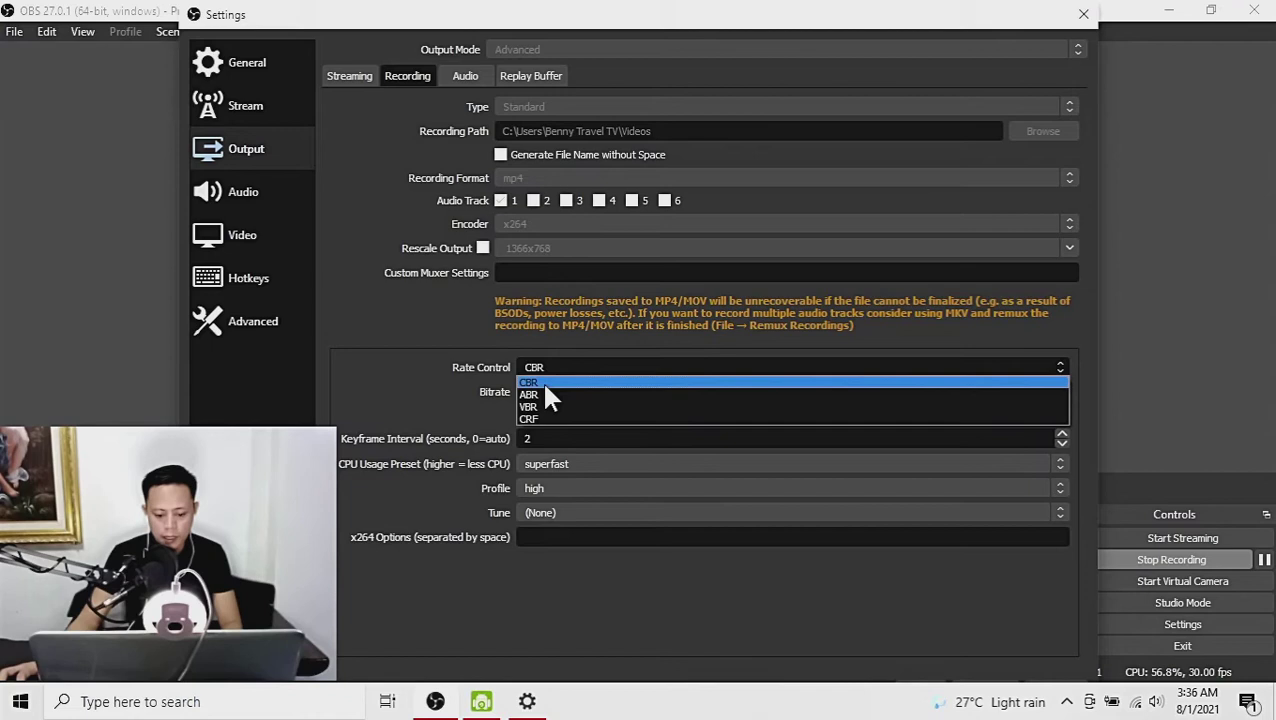
{"action": "left_click", "coordinate": [529, 381]}
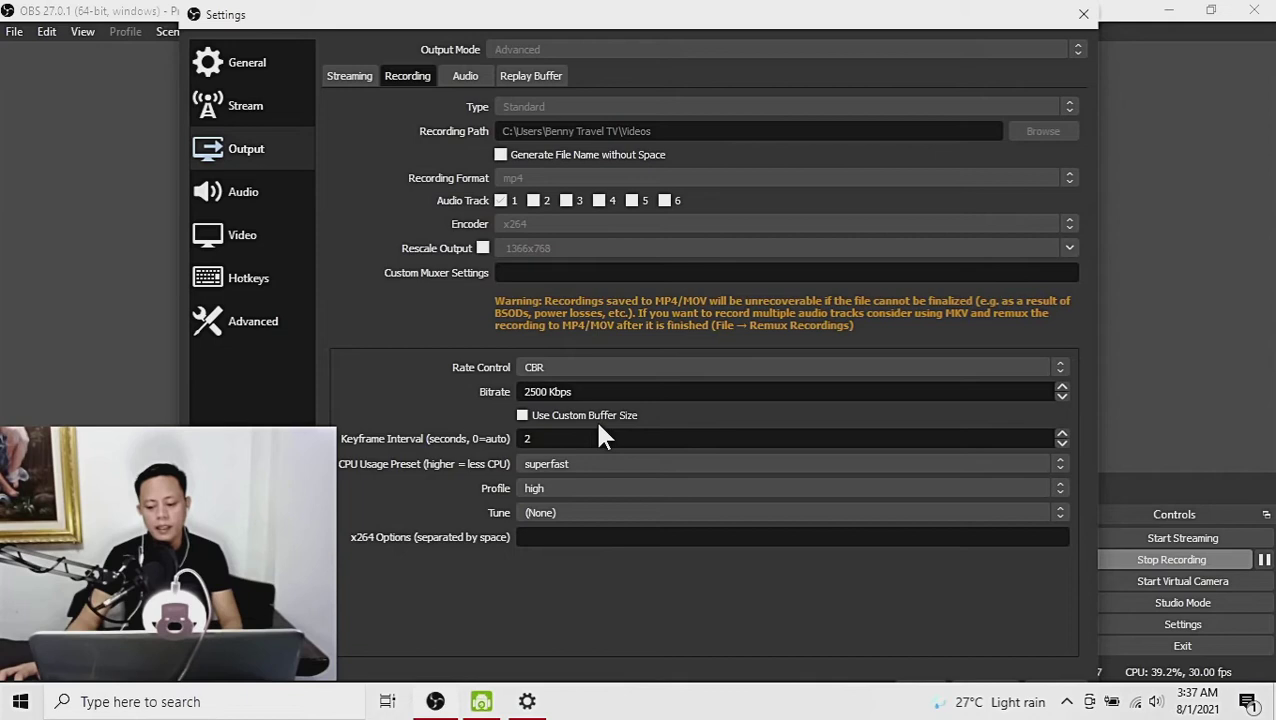
{"action": "mouse_move", "coordinate": [430, 372]}
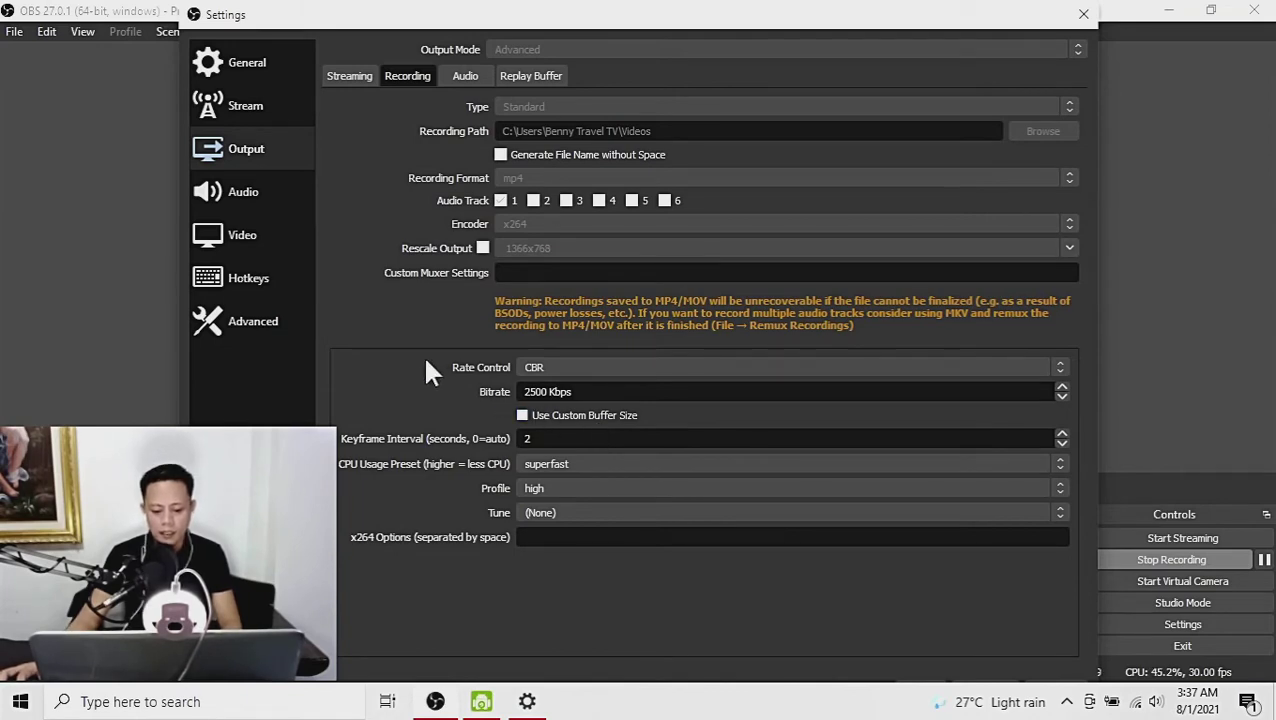
{"action": "mouse_move", "coordinate": [442, 387]}
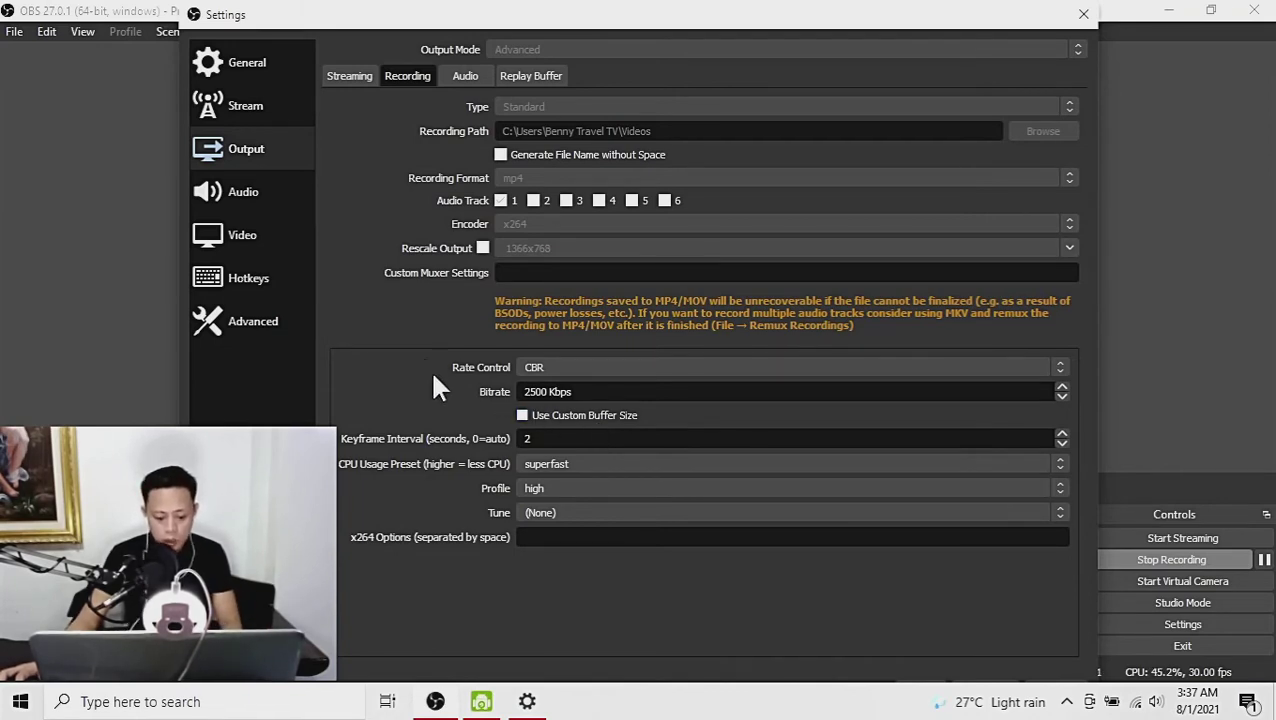
{"action": "mouse_move", "coordinate": [502, 455]}
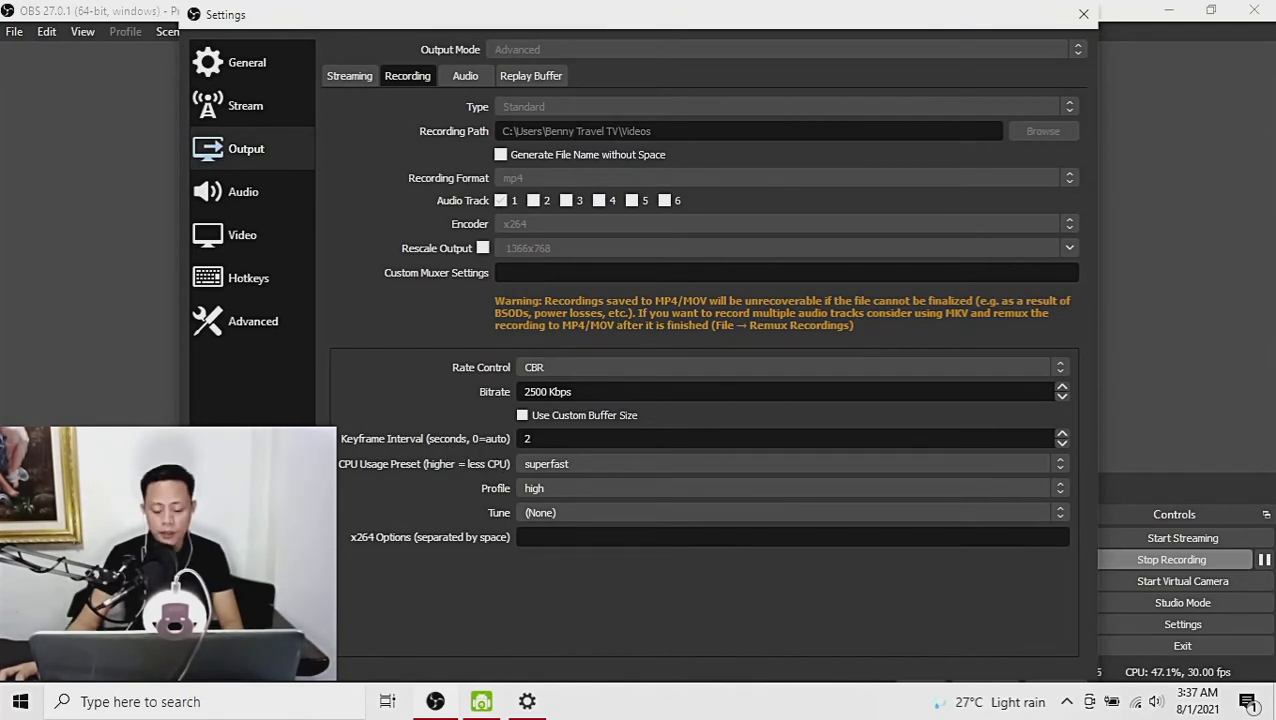
{"action": "mouse_move", "coordinate": [438, 505]}
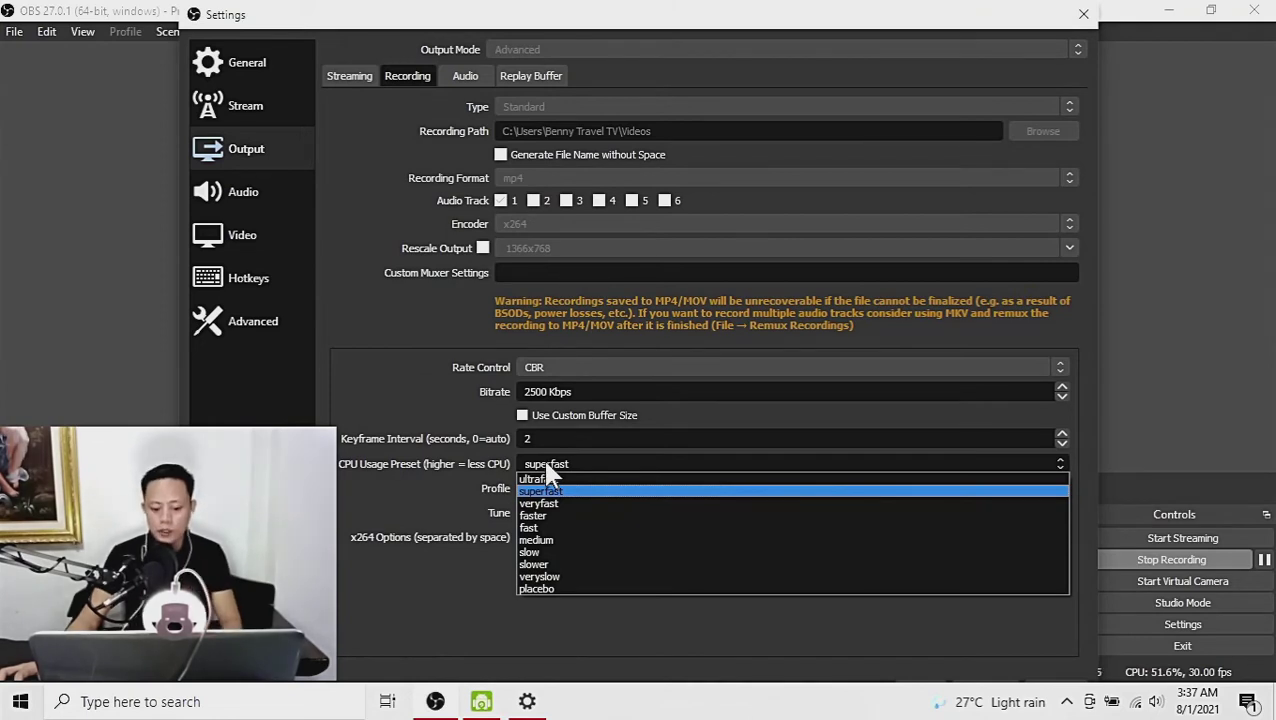
{"action": "mouse_move", "coordinate": [570, 468]}
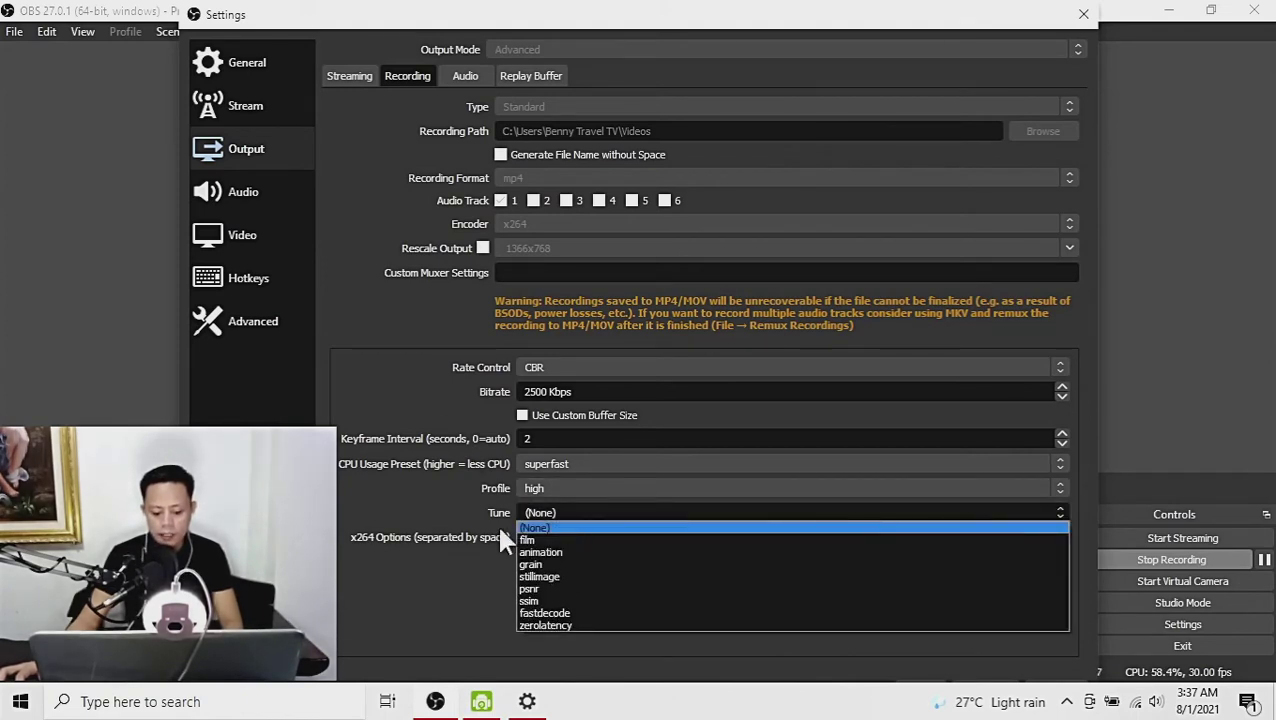
{"action": "left_click", "coordinate": [536, 527]}
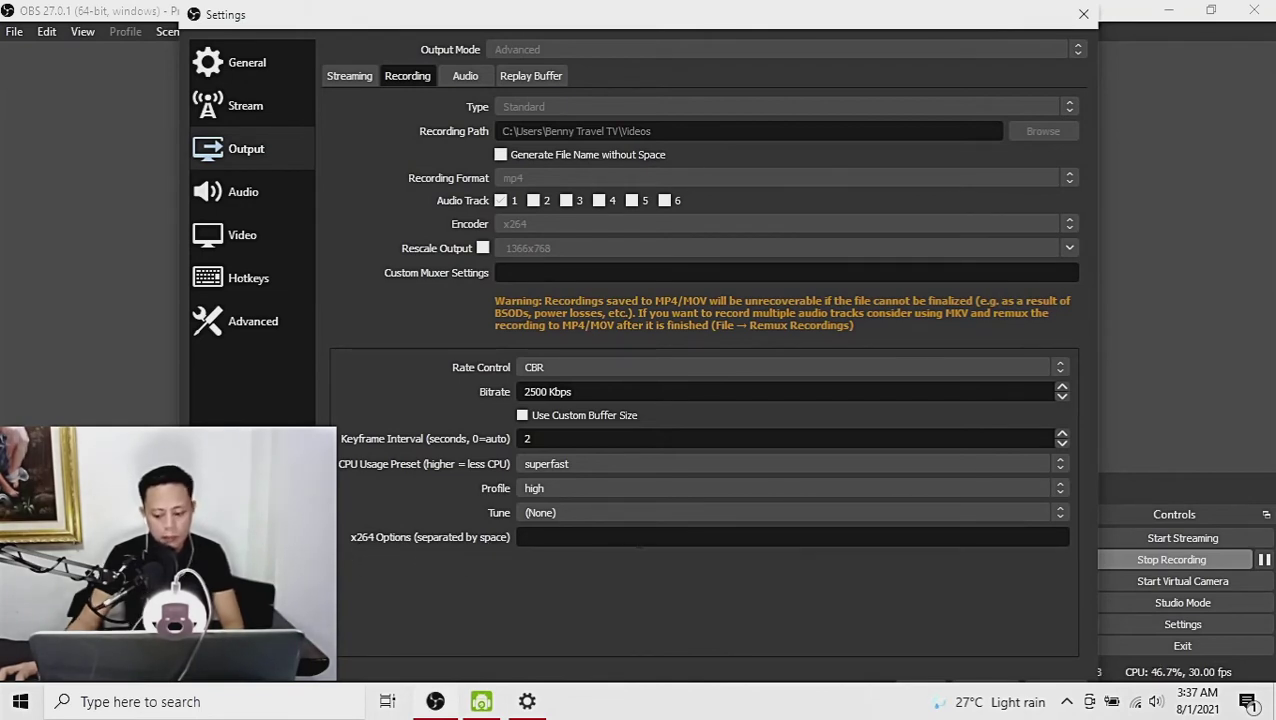
{"action": "mouse_move", "coordinate": [650, 160]}
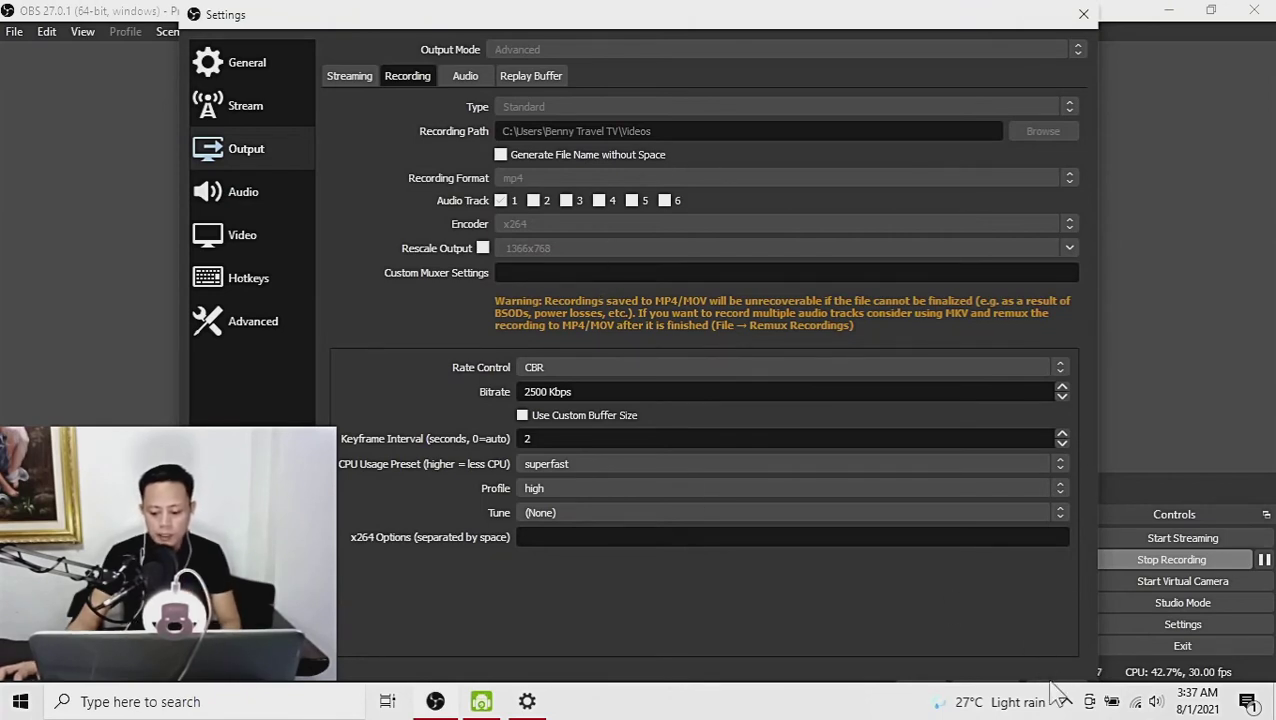
{"action": "mouse_move", "coordinate": [945, 33]}
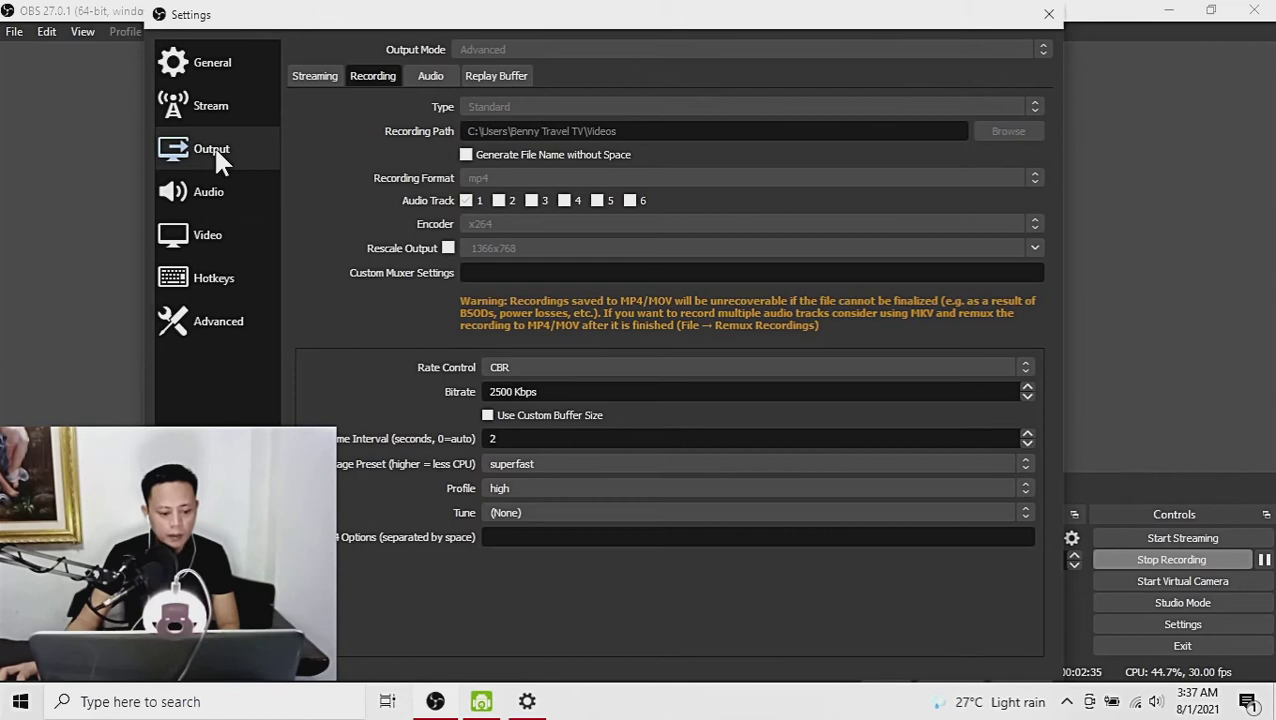
Step: Show Video settings: 1366x768 base and output, Lanczos filter, 30 FPS
{"action": "left_click", "coordinate": [207, 234]}
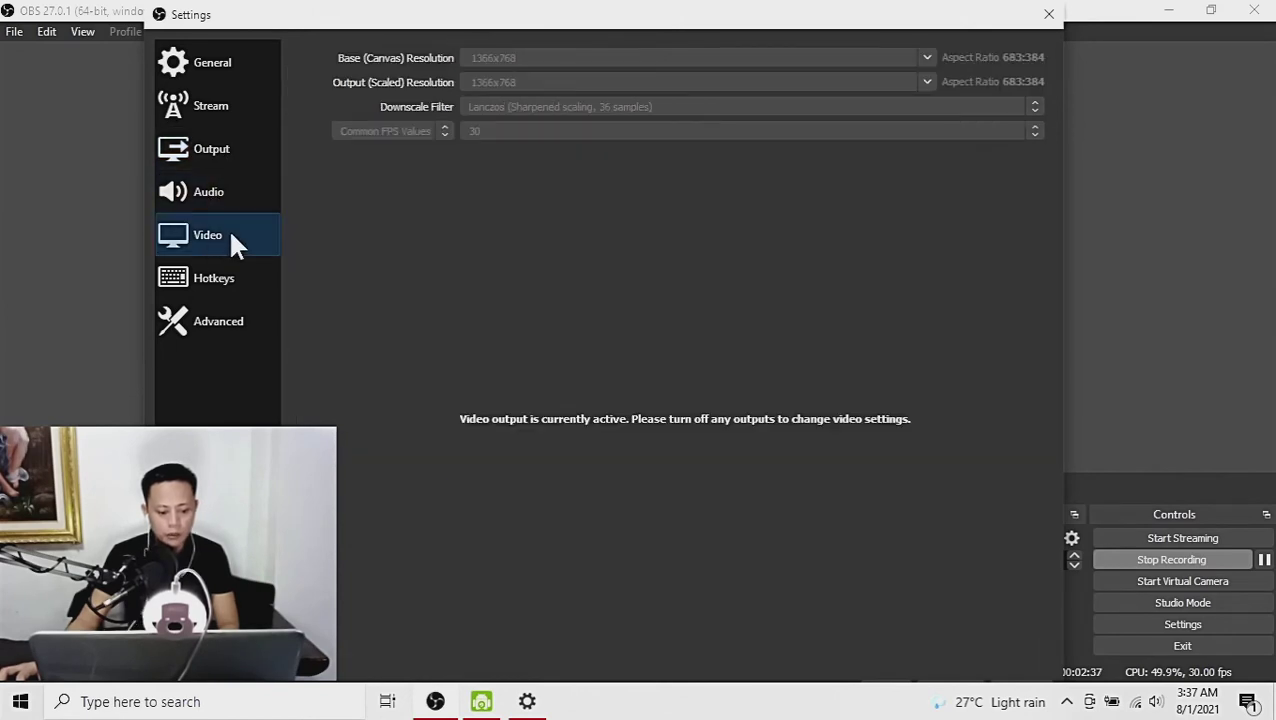
{"action": "mouse_move", "coordinate": [276, 262]}
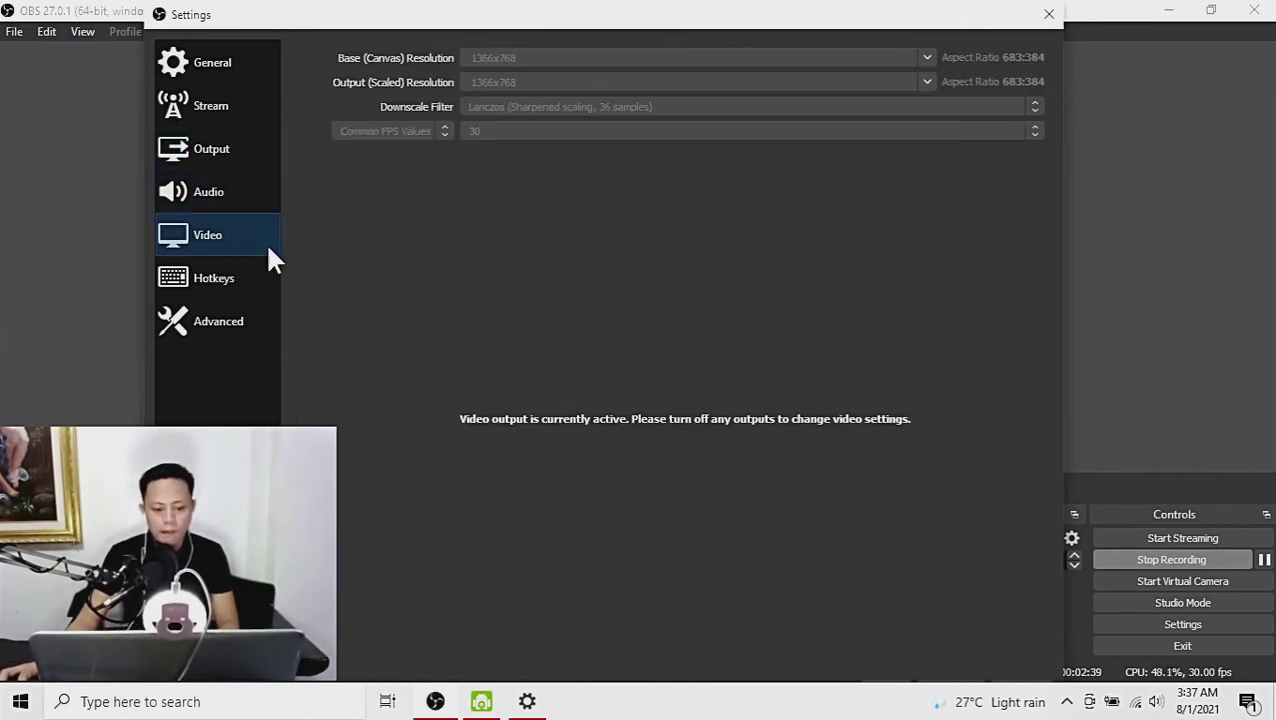
{"action": "mouse_move", "coordinate": [503, 117]}
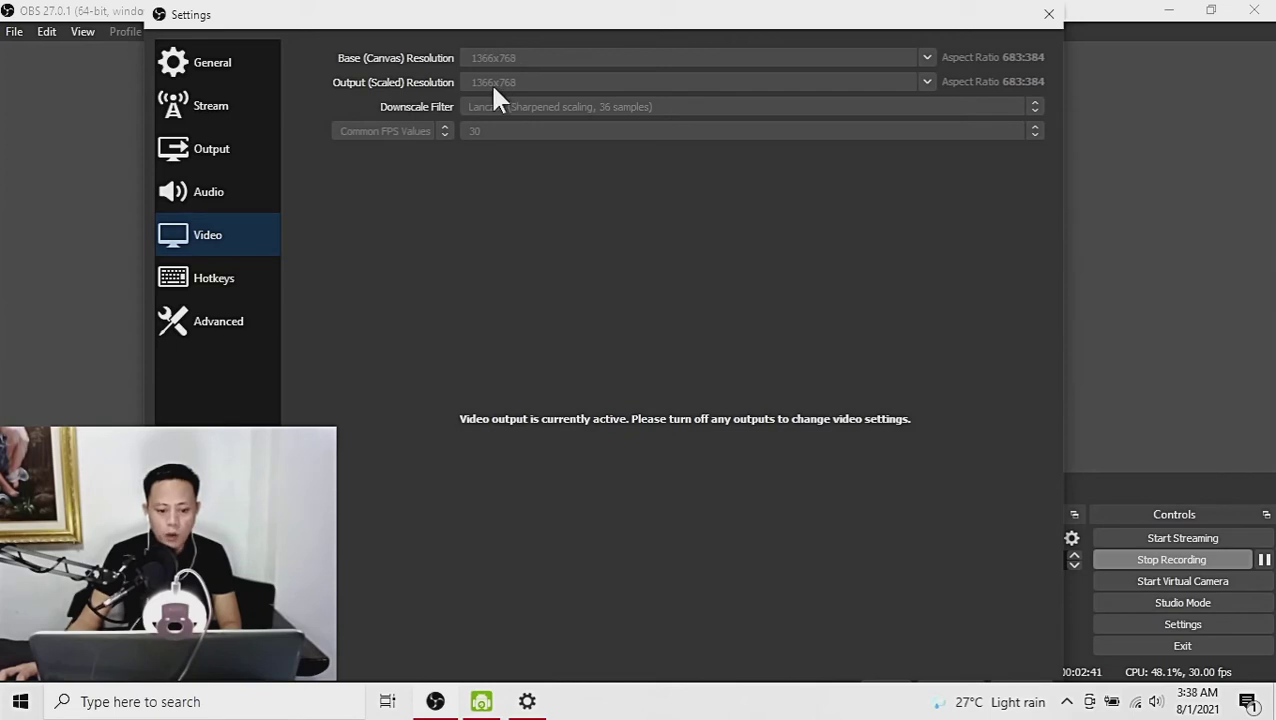
{"action": "mouse_move", "coordinate": [523, 78]}
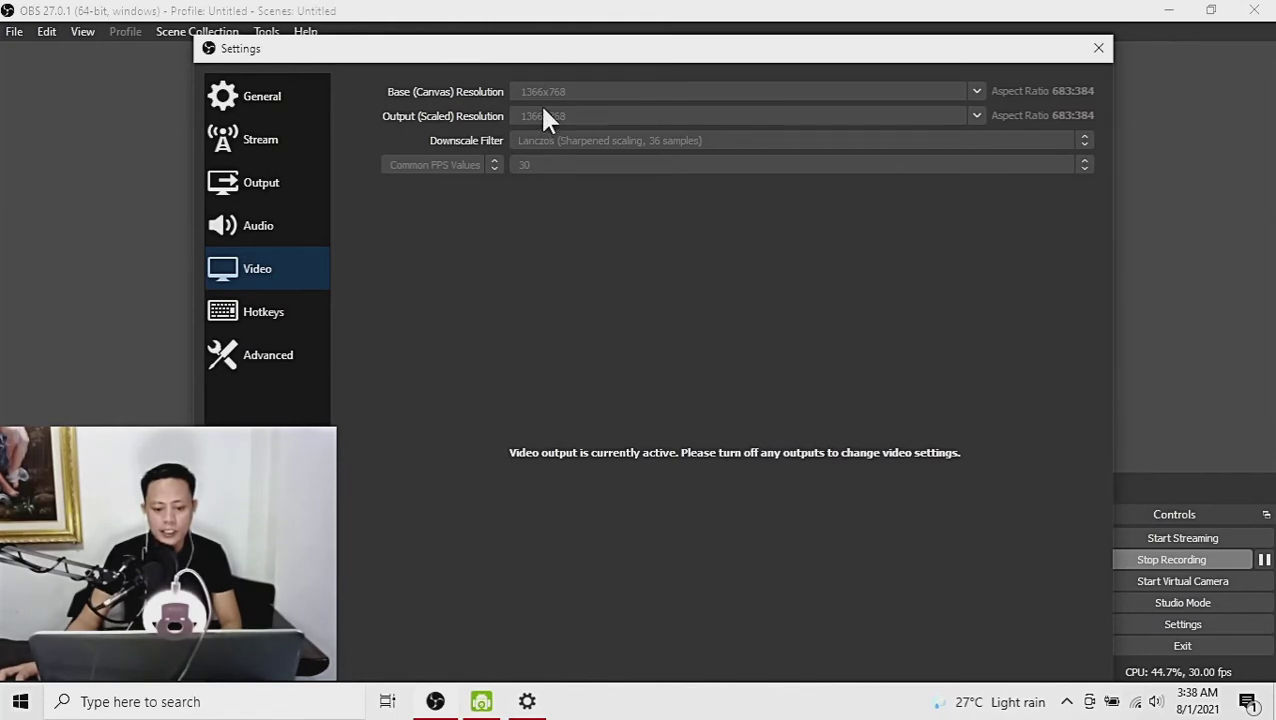
{"action": "mouse_move", "coordinate": [706, 188]}
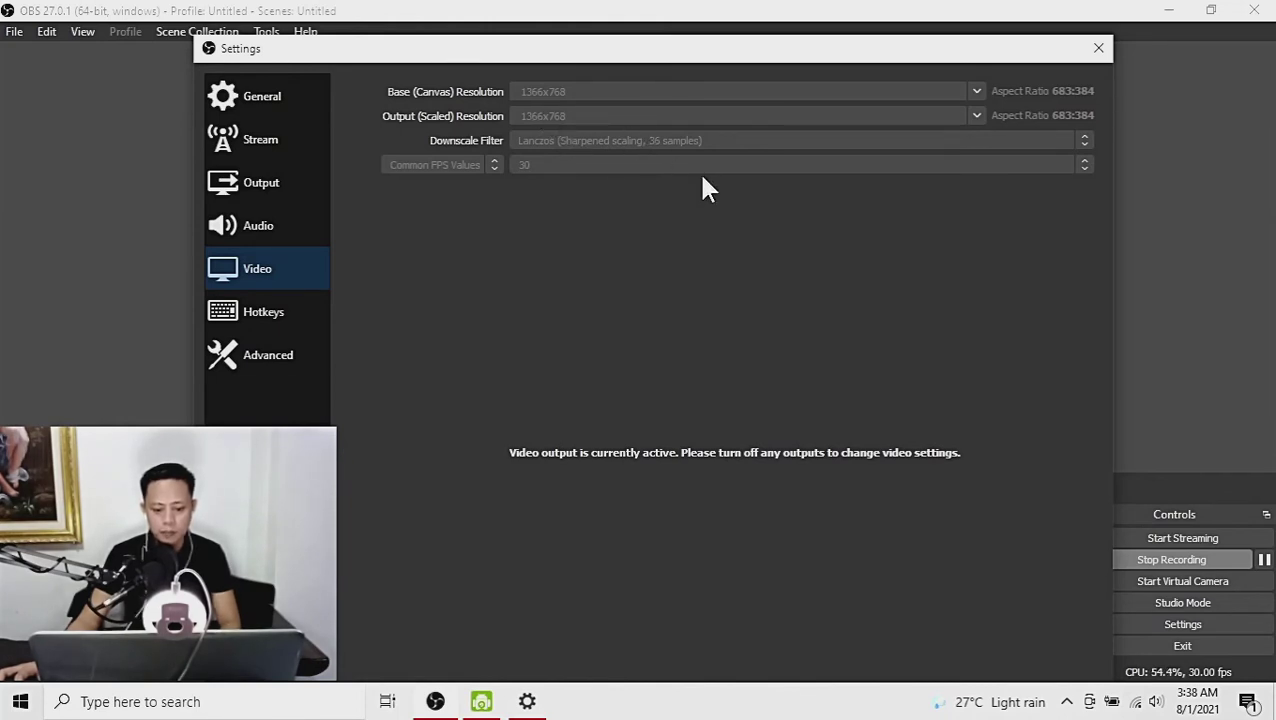
{"action": "mouse_move", "coordinate": [492, 165]}
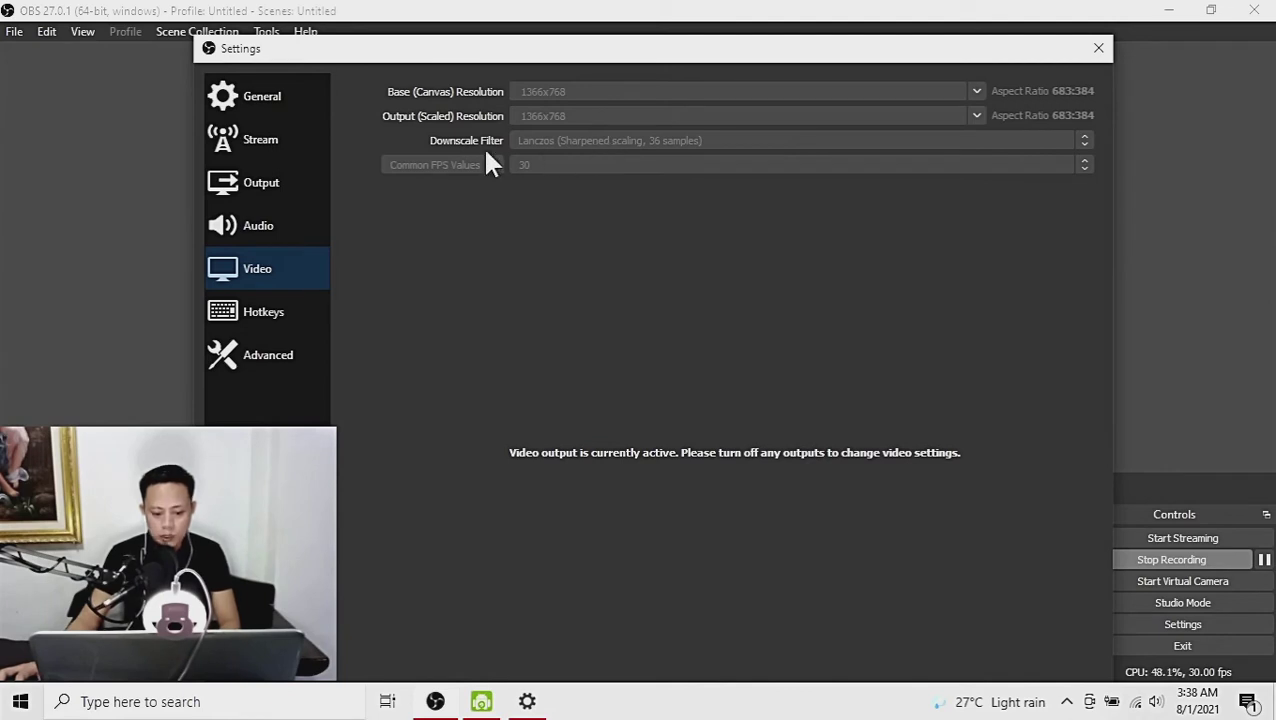
{"action": "mouse_move", "coordinate": [498, 155]}
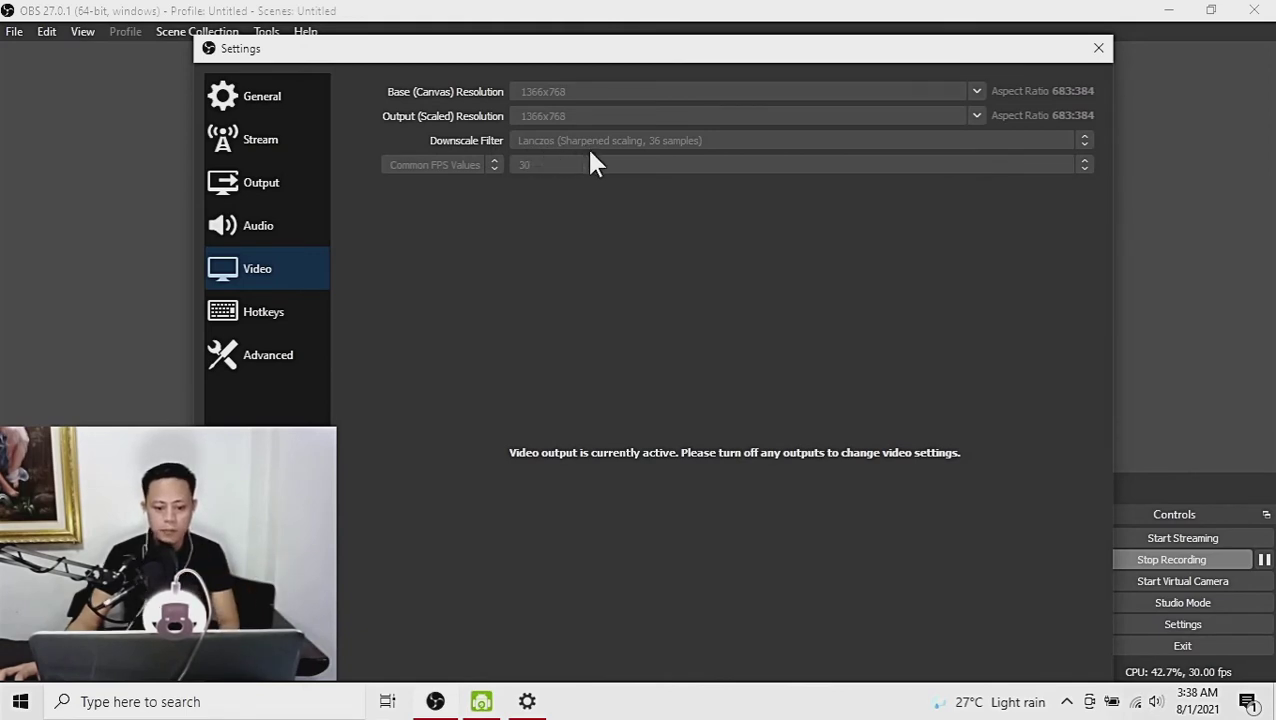
{"action": "mouse_move", "coordinate": [460, 185]}
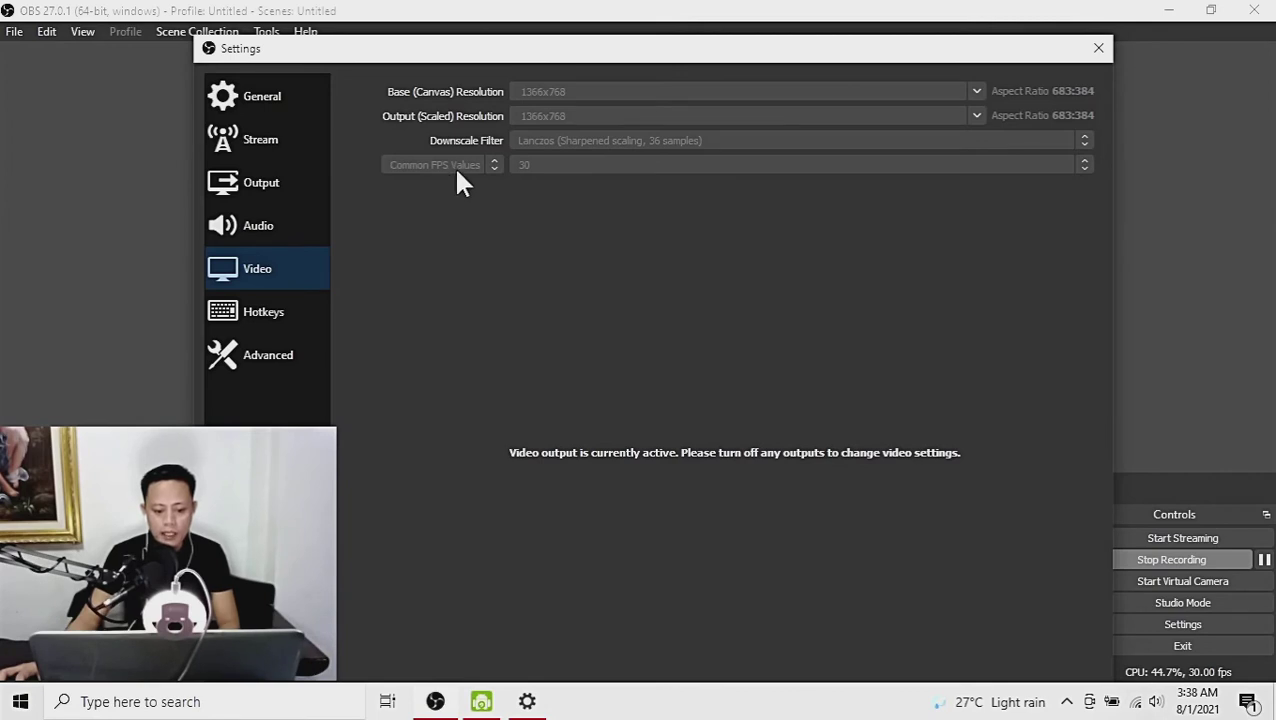
{"action": "mouse_move", "coordinate": [538, 180]}
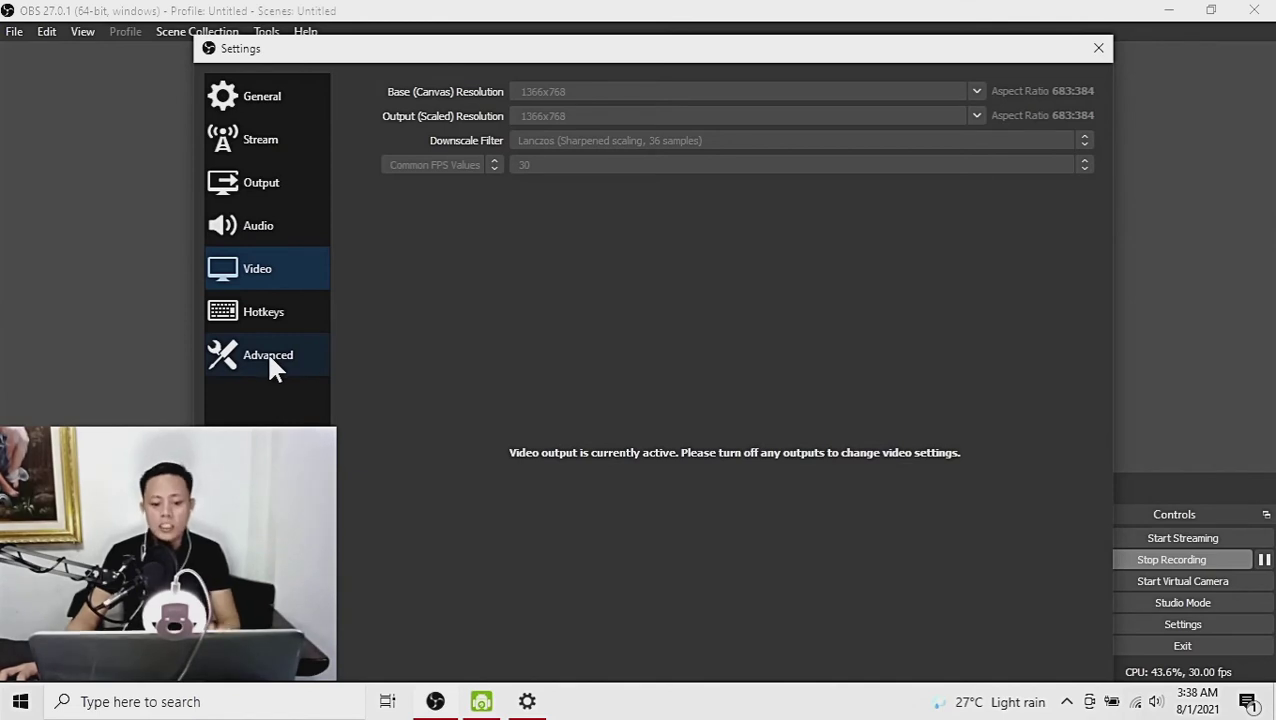
Step: Keep Normal process priority and Direct3D 11 in Advanced settings, then close Settings
{"action": "left_click", "coordinate": [268, 355]}
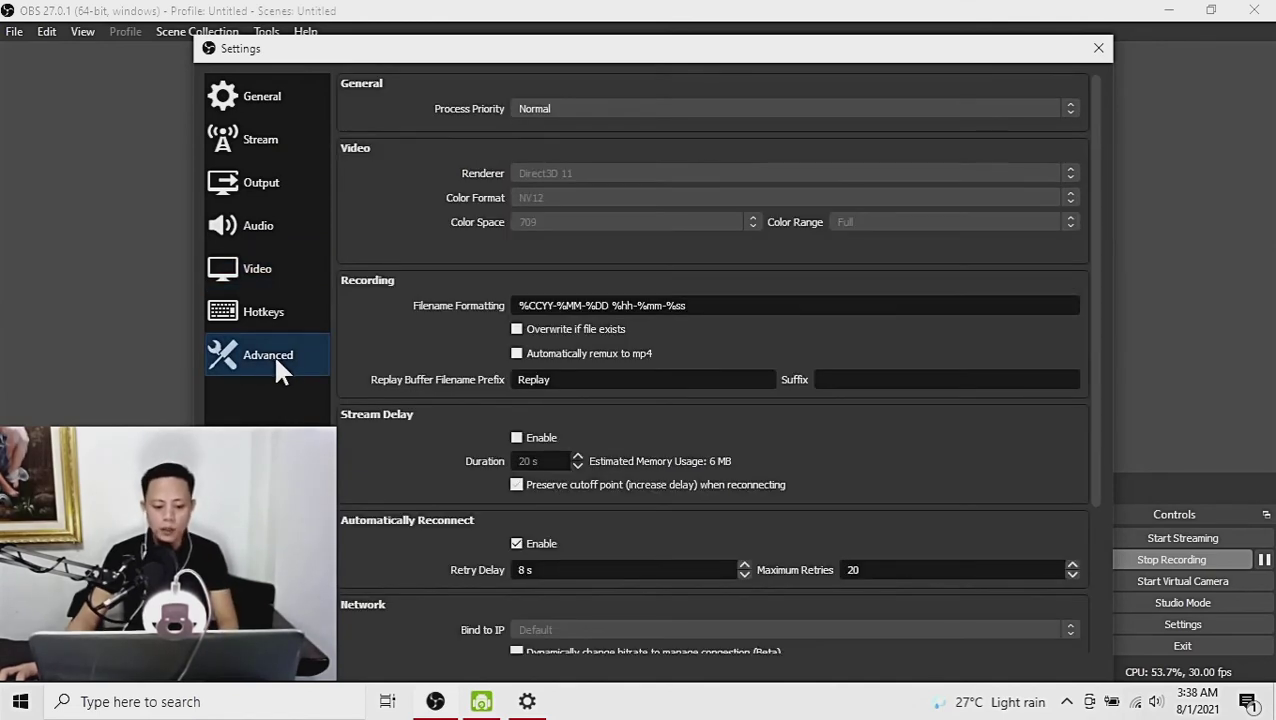
{"action": "left_click", "coordinate": [790, 108]}
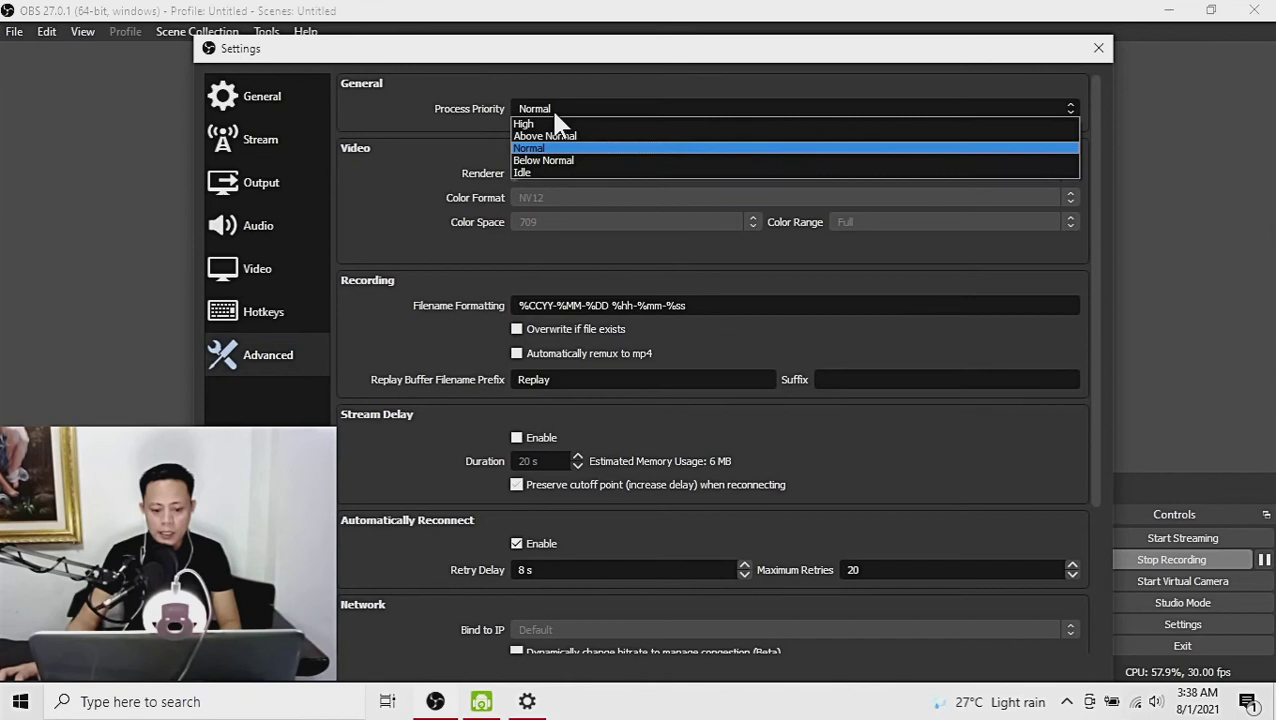
{"action": "mouse_move", "coordinate": [547, 161]}
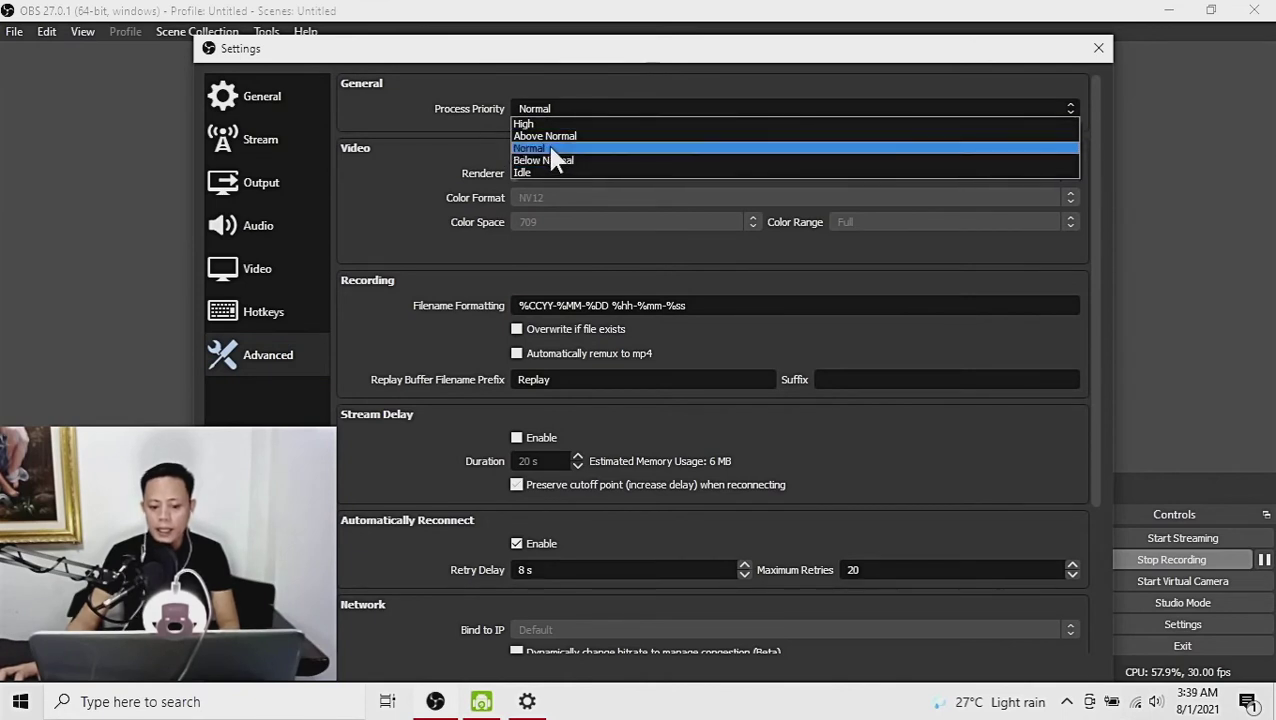
{"action": "left_click", "coordinate": [533, 147]}
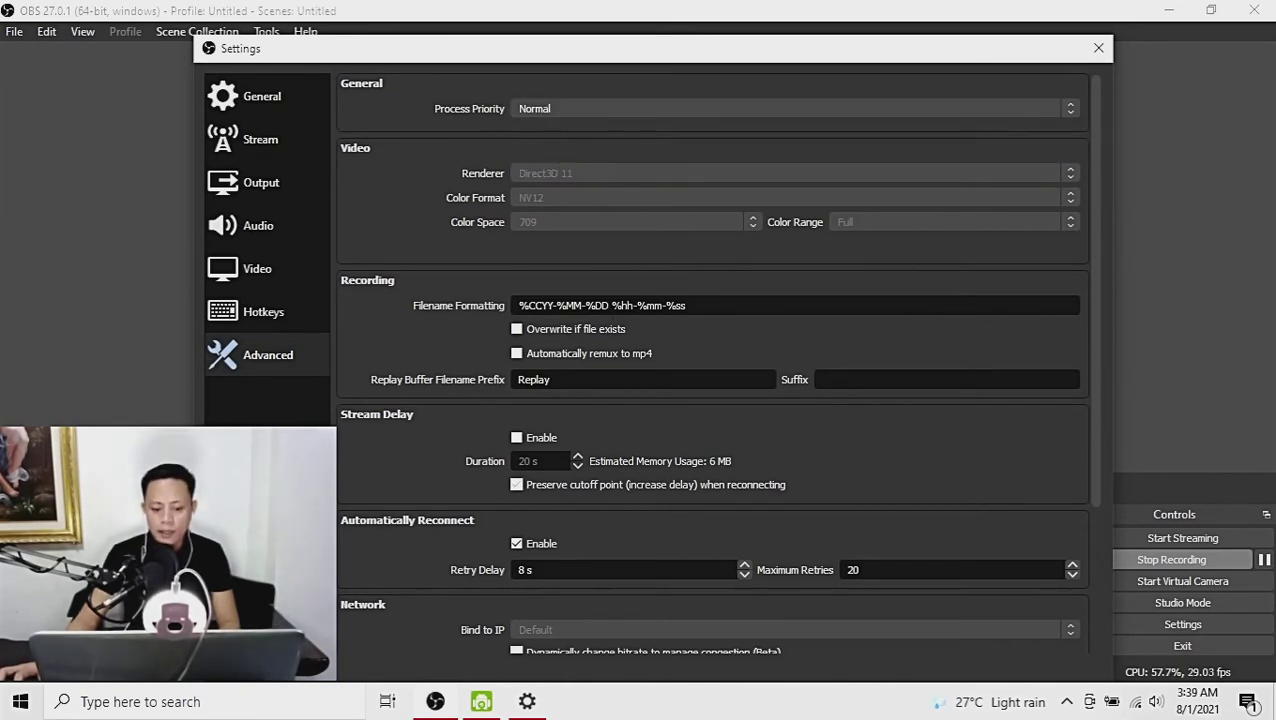
{"action": "mouse_move", "coordinate": [550, 188]}
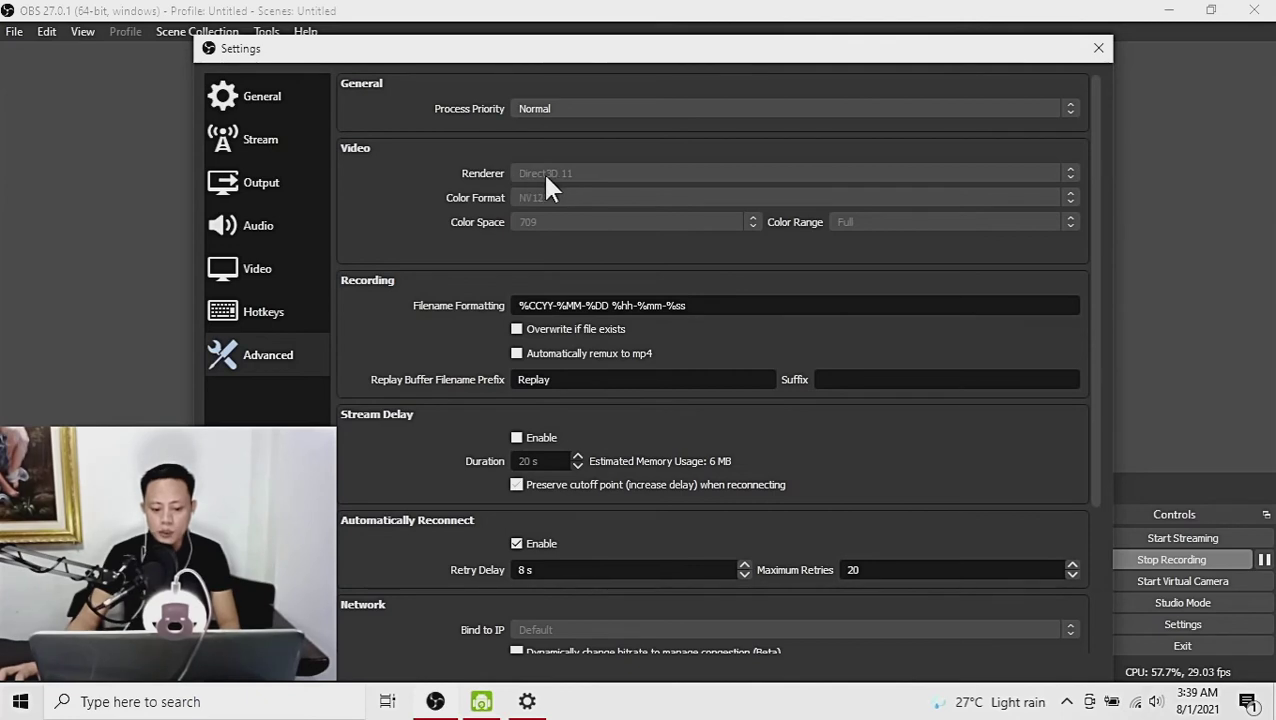
{"action": "mouse_move", "coordinate": [537, 183]}
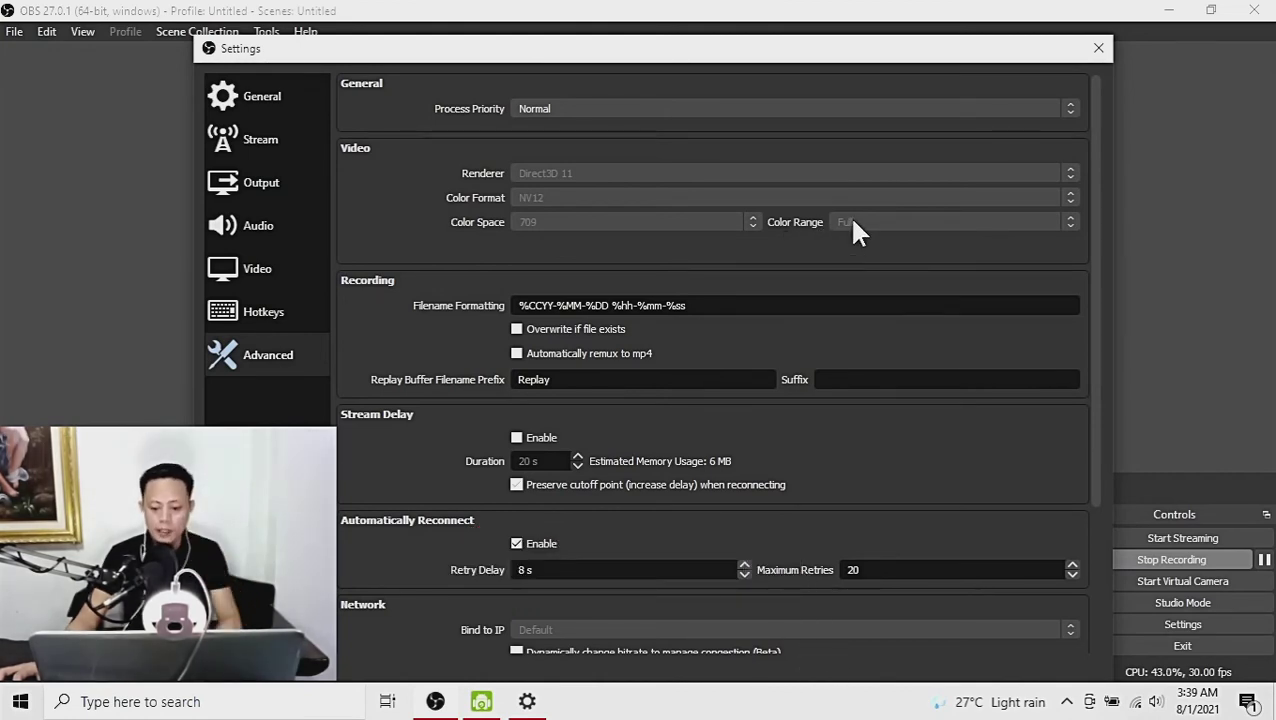
{"action": "mouse_move", "coordinate": [850, 250]}
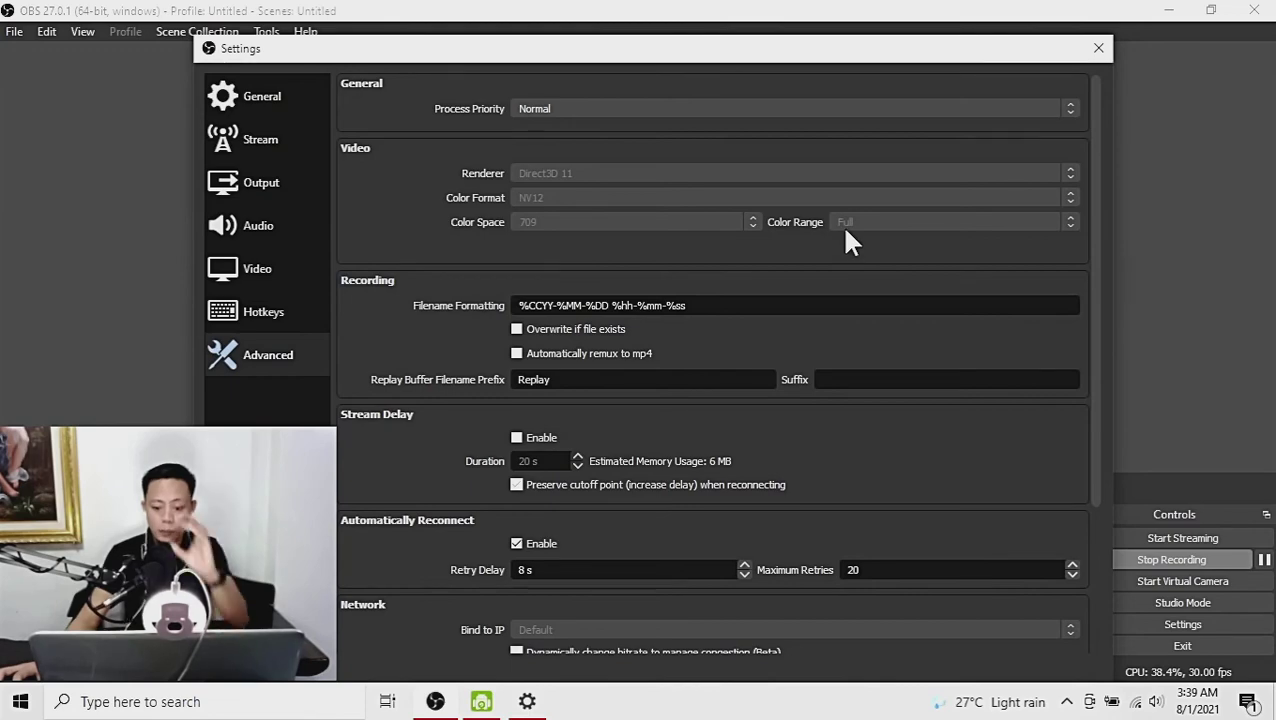
{"action": "mouse_move", "coordinate": [728, 285]}
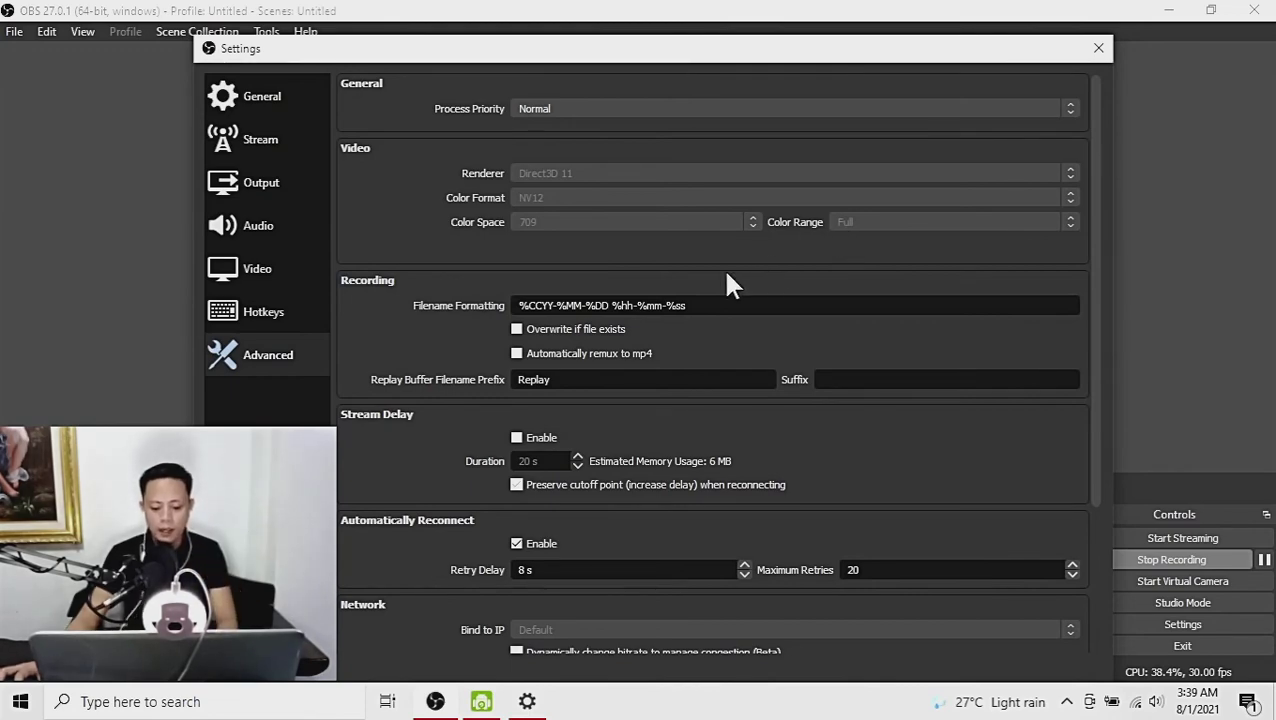
{"action": "scroll", "scroll_direction": "down", "scroll_amount": 3}
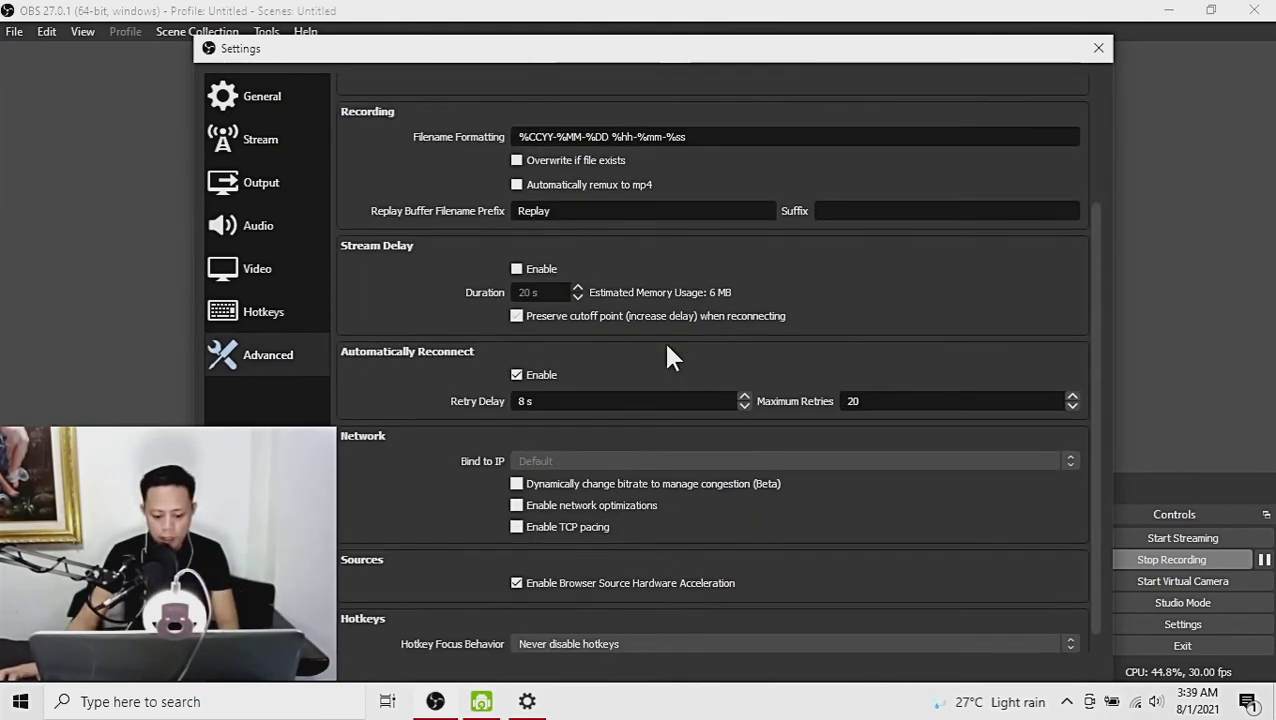
{"action": "scroll", "scroll_direction": "down", "scroll_amount": 3}
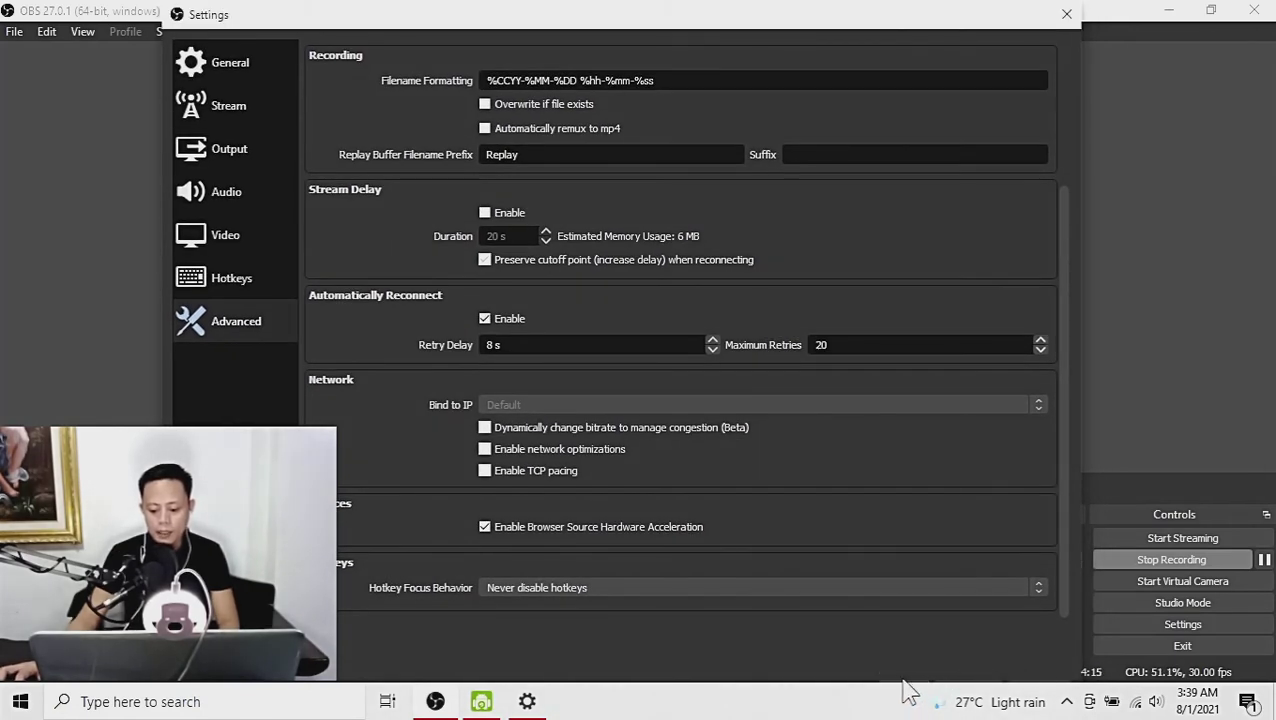
{"action": "left_click", "coordinate": [1062, 13]}
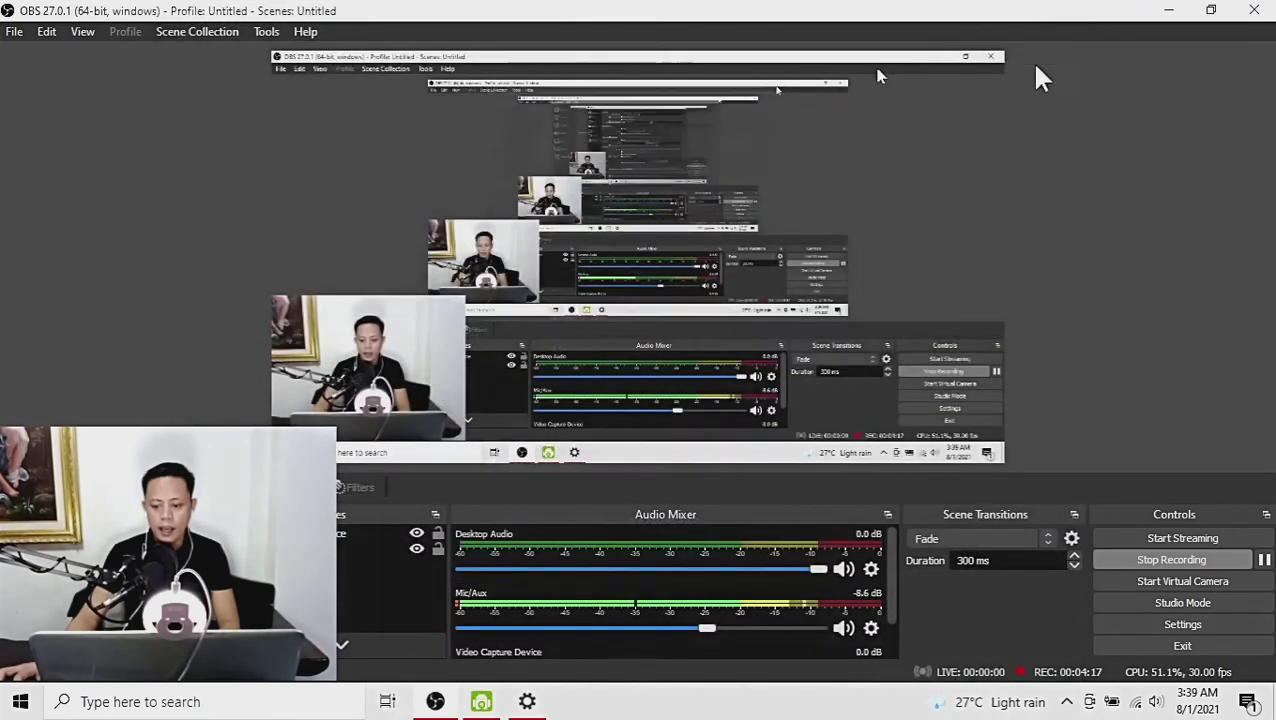